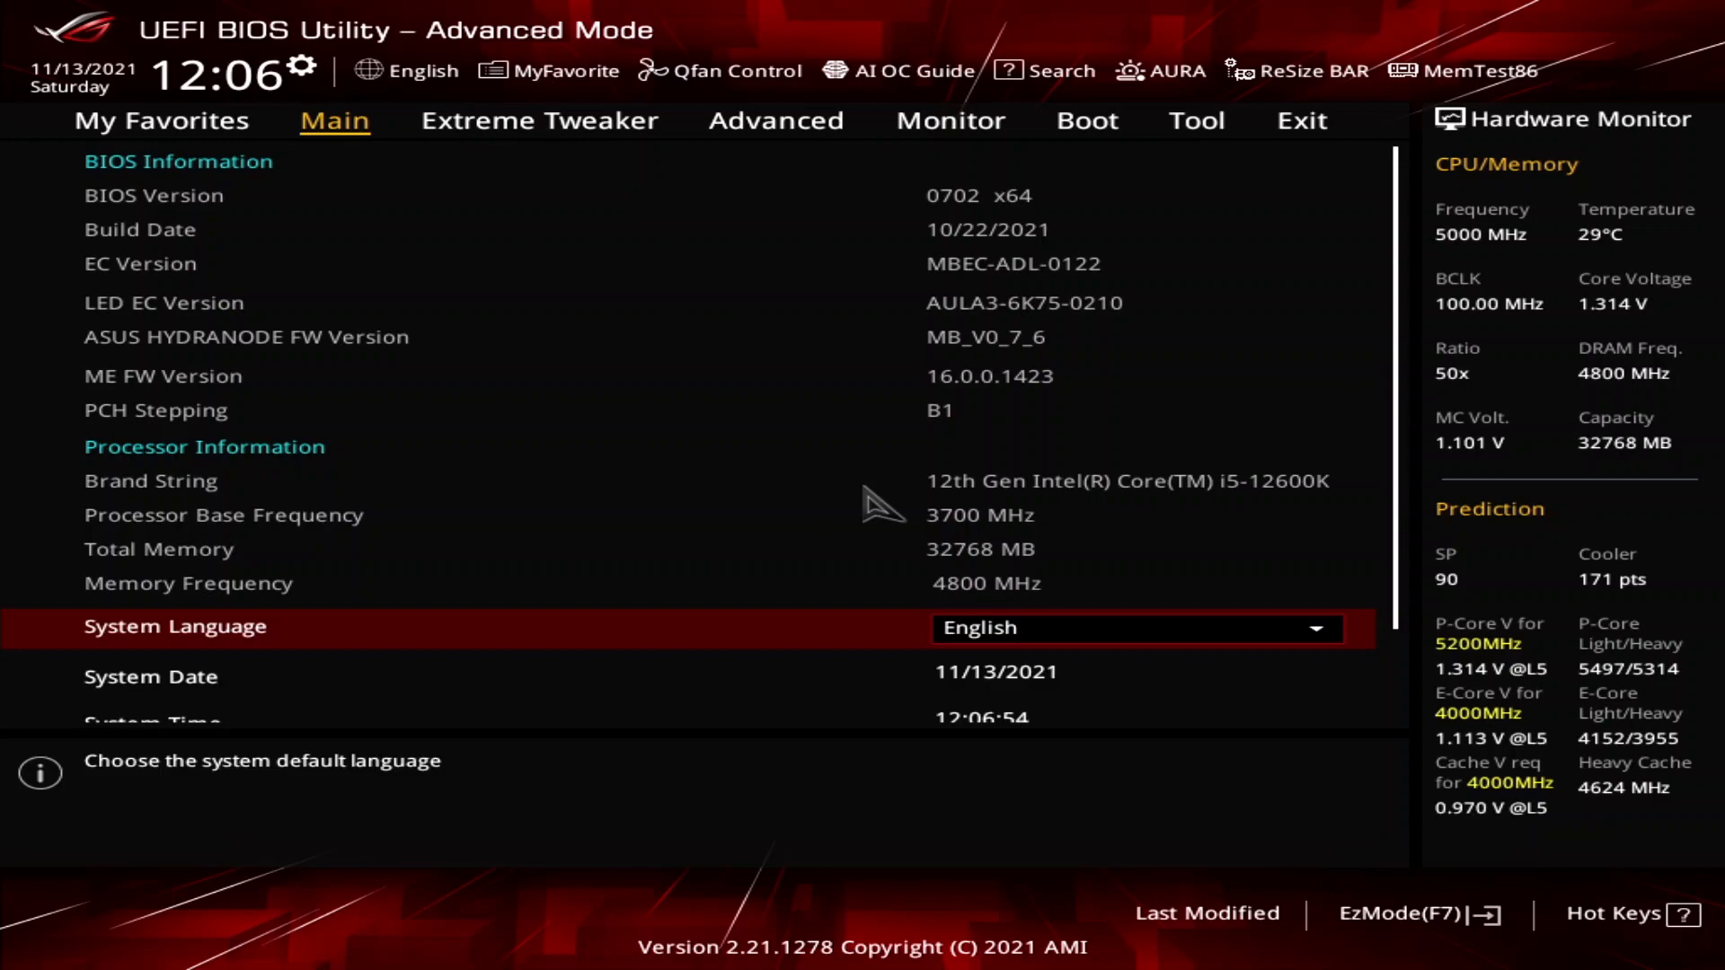
- Switch to the Extreme Tweaker overclocking page in Advanced Mode
left_click(537, 120)
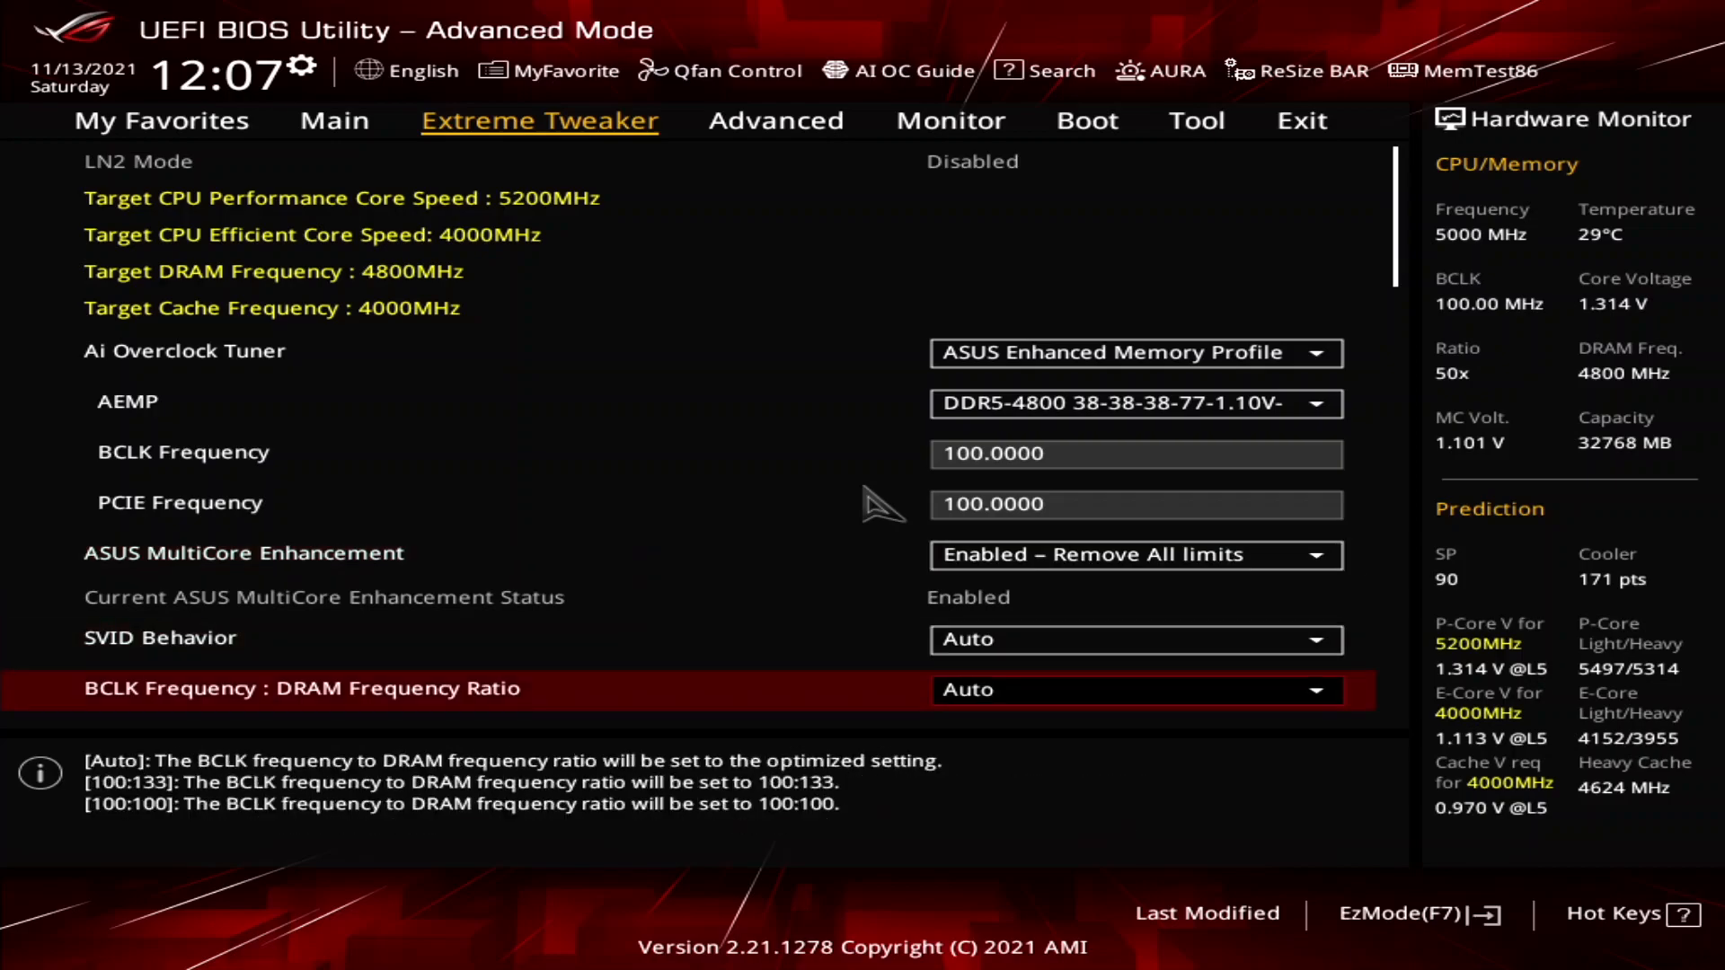
scroll("down", 3)
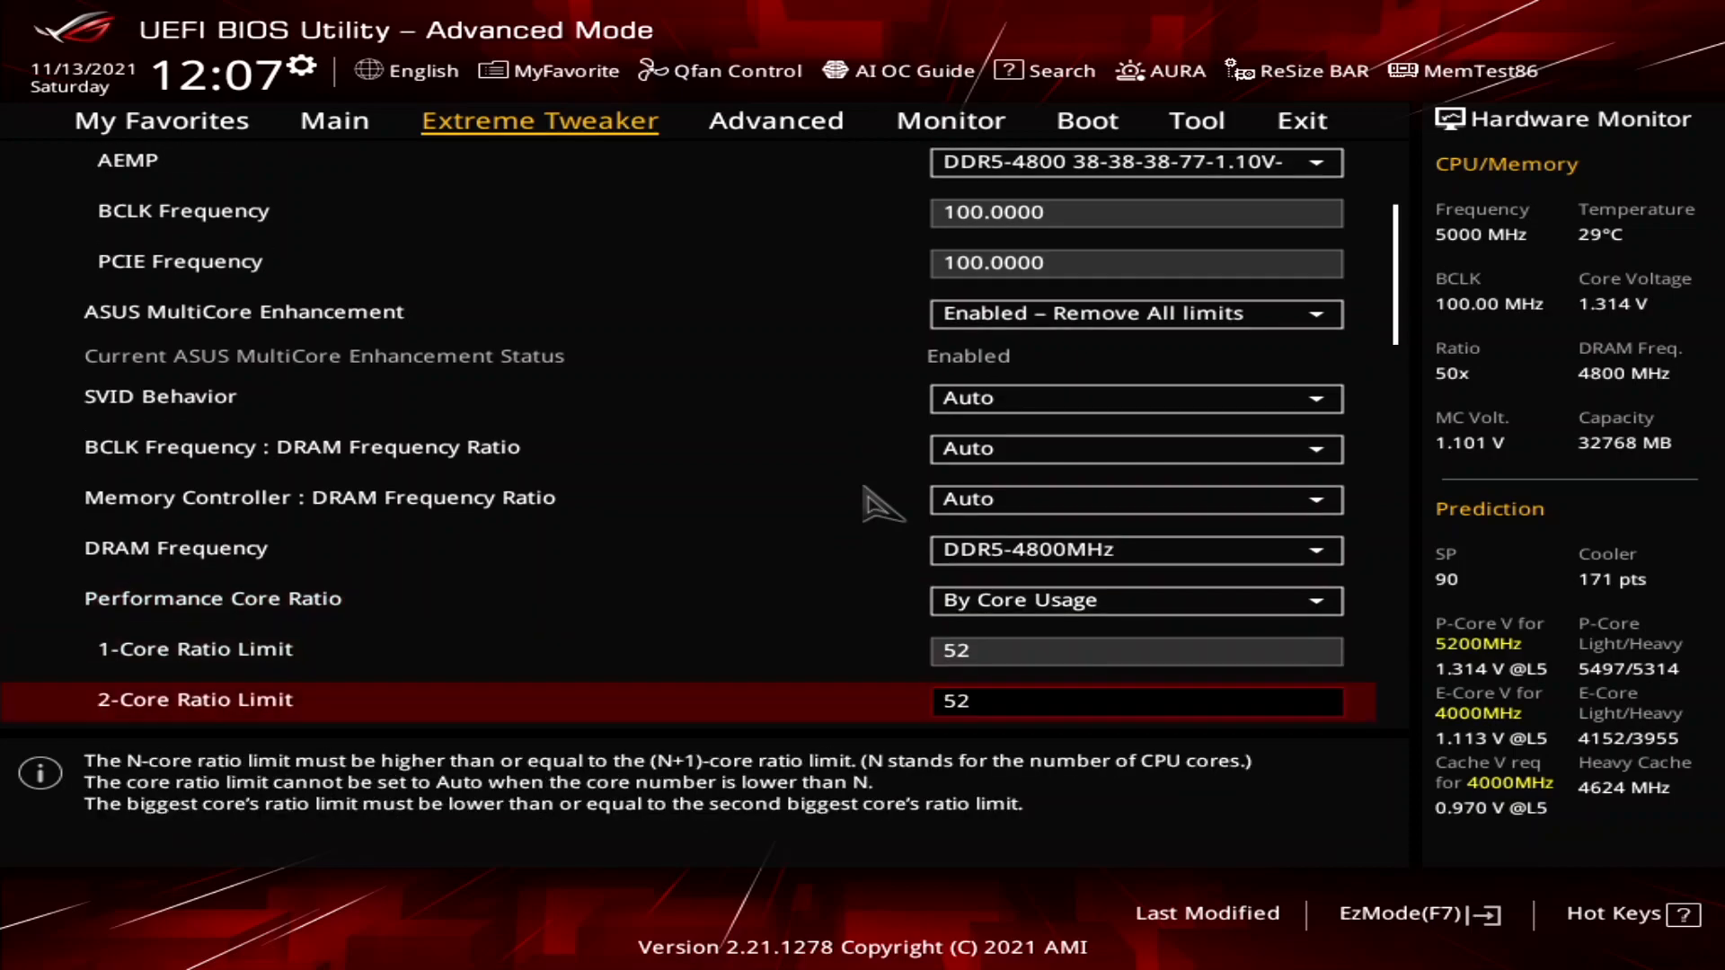
scroll("down", 3)
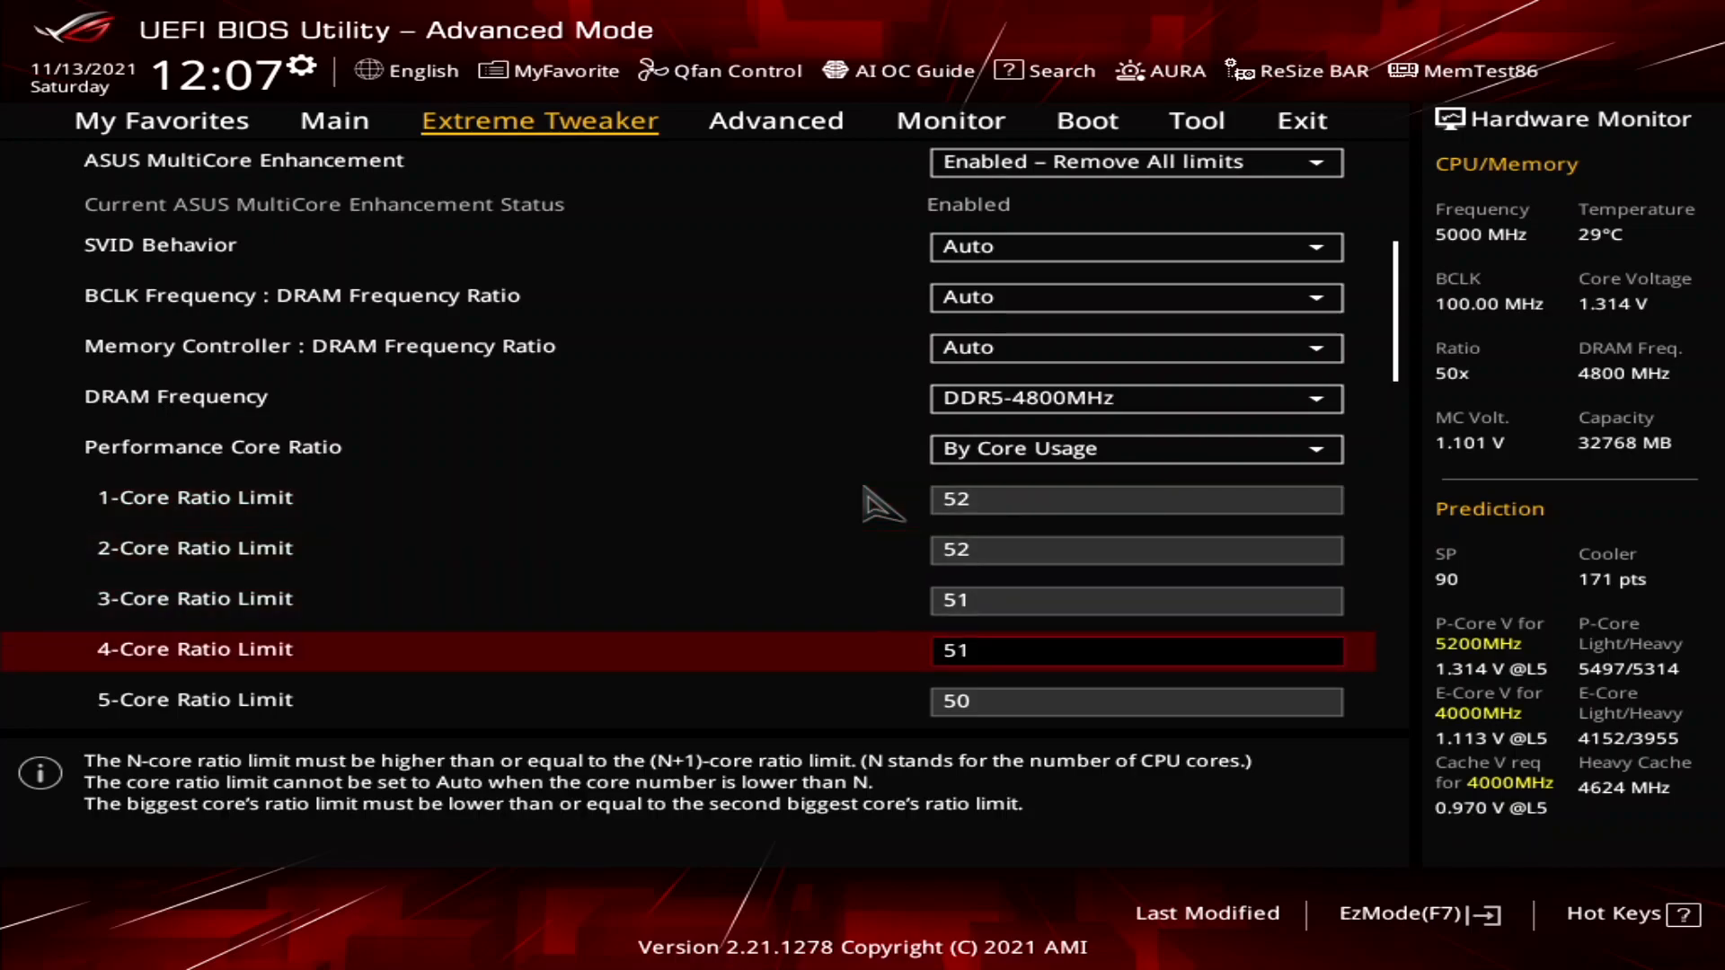
scroll("down", 3)
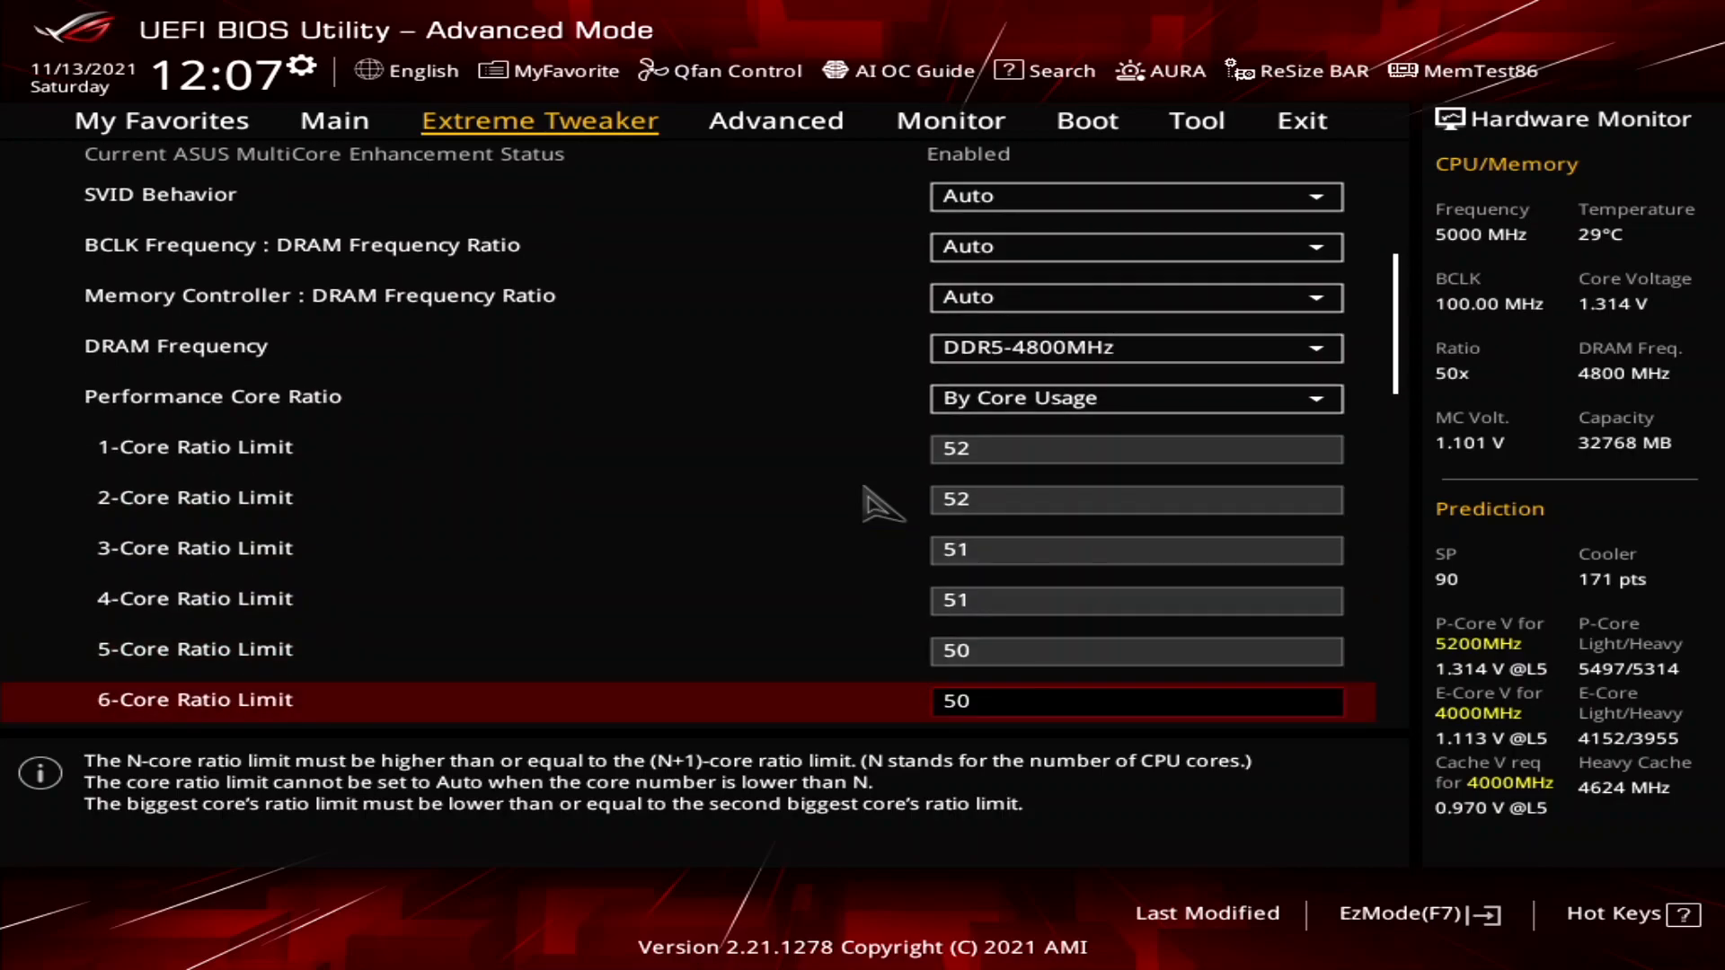
scroll("down", 3)
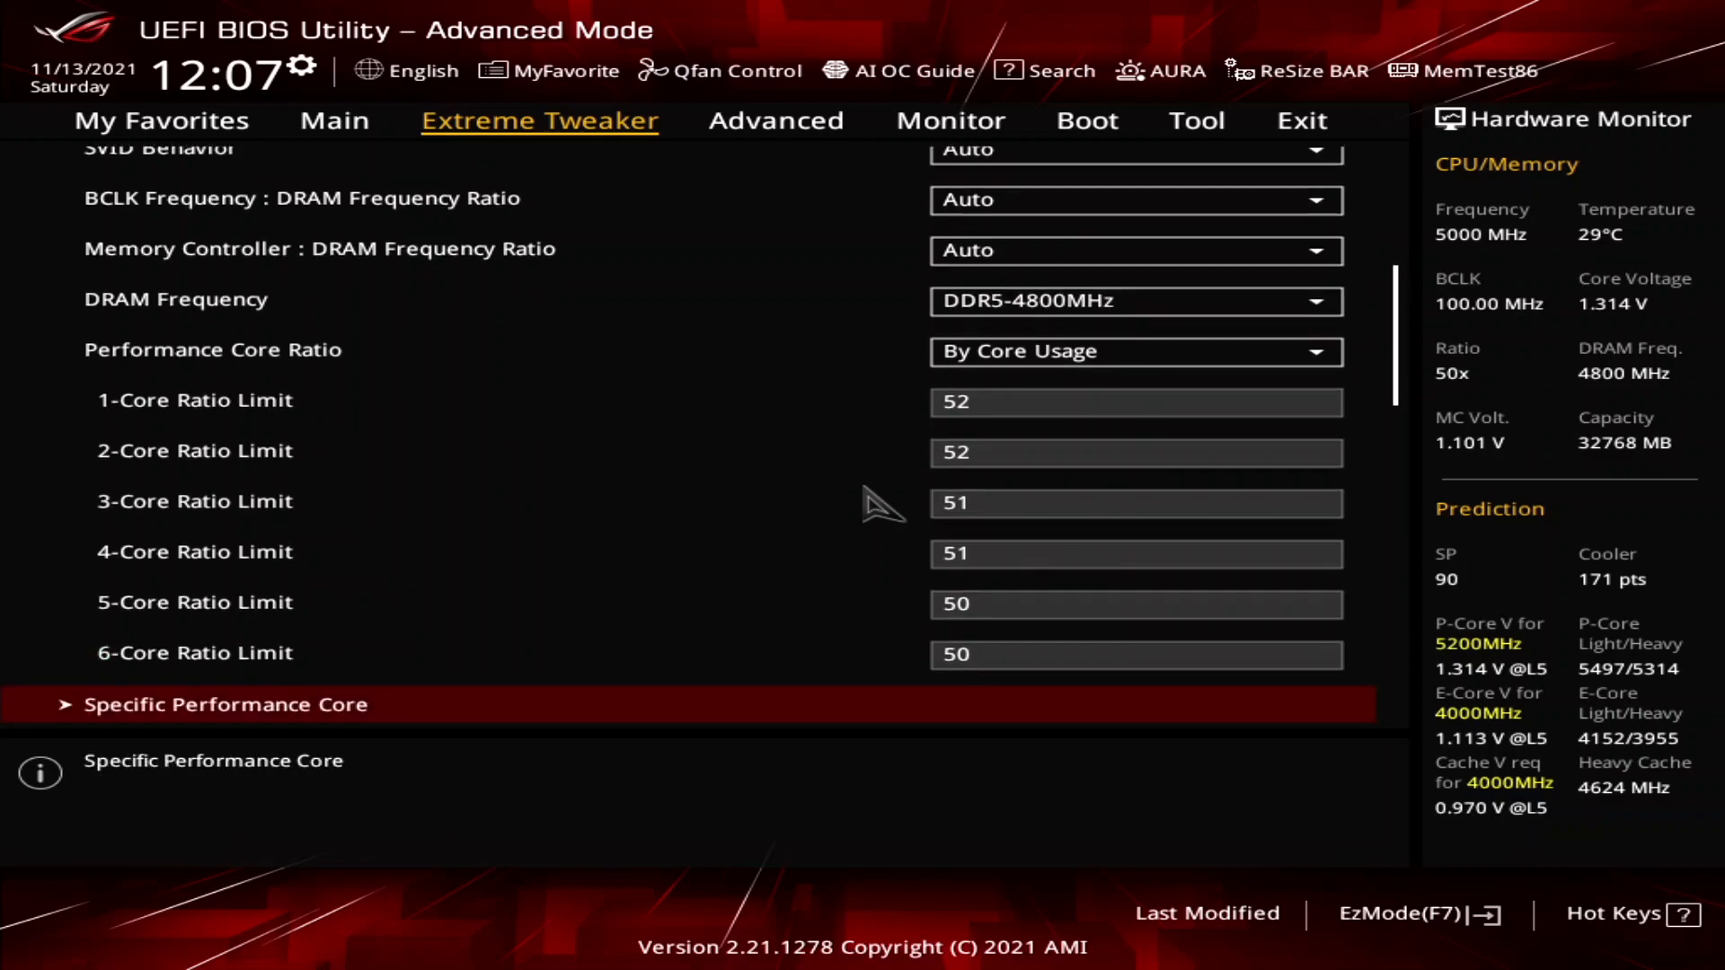
scroll("down", 3)
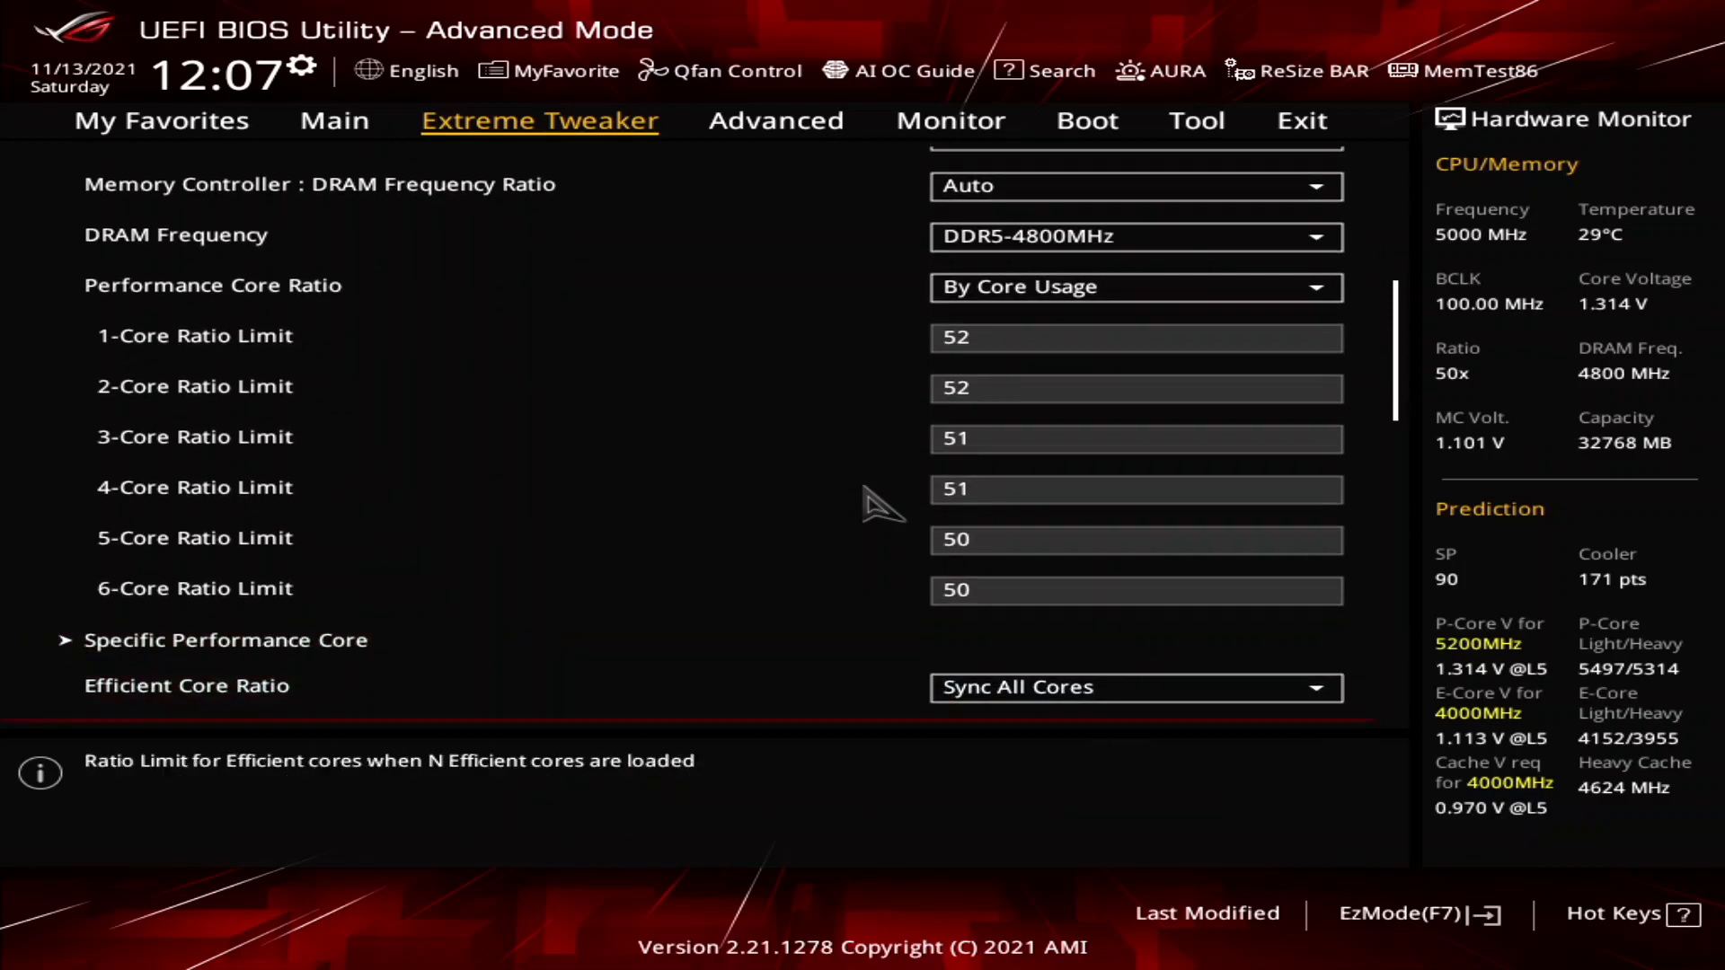
scroll("down", 3)
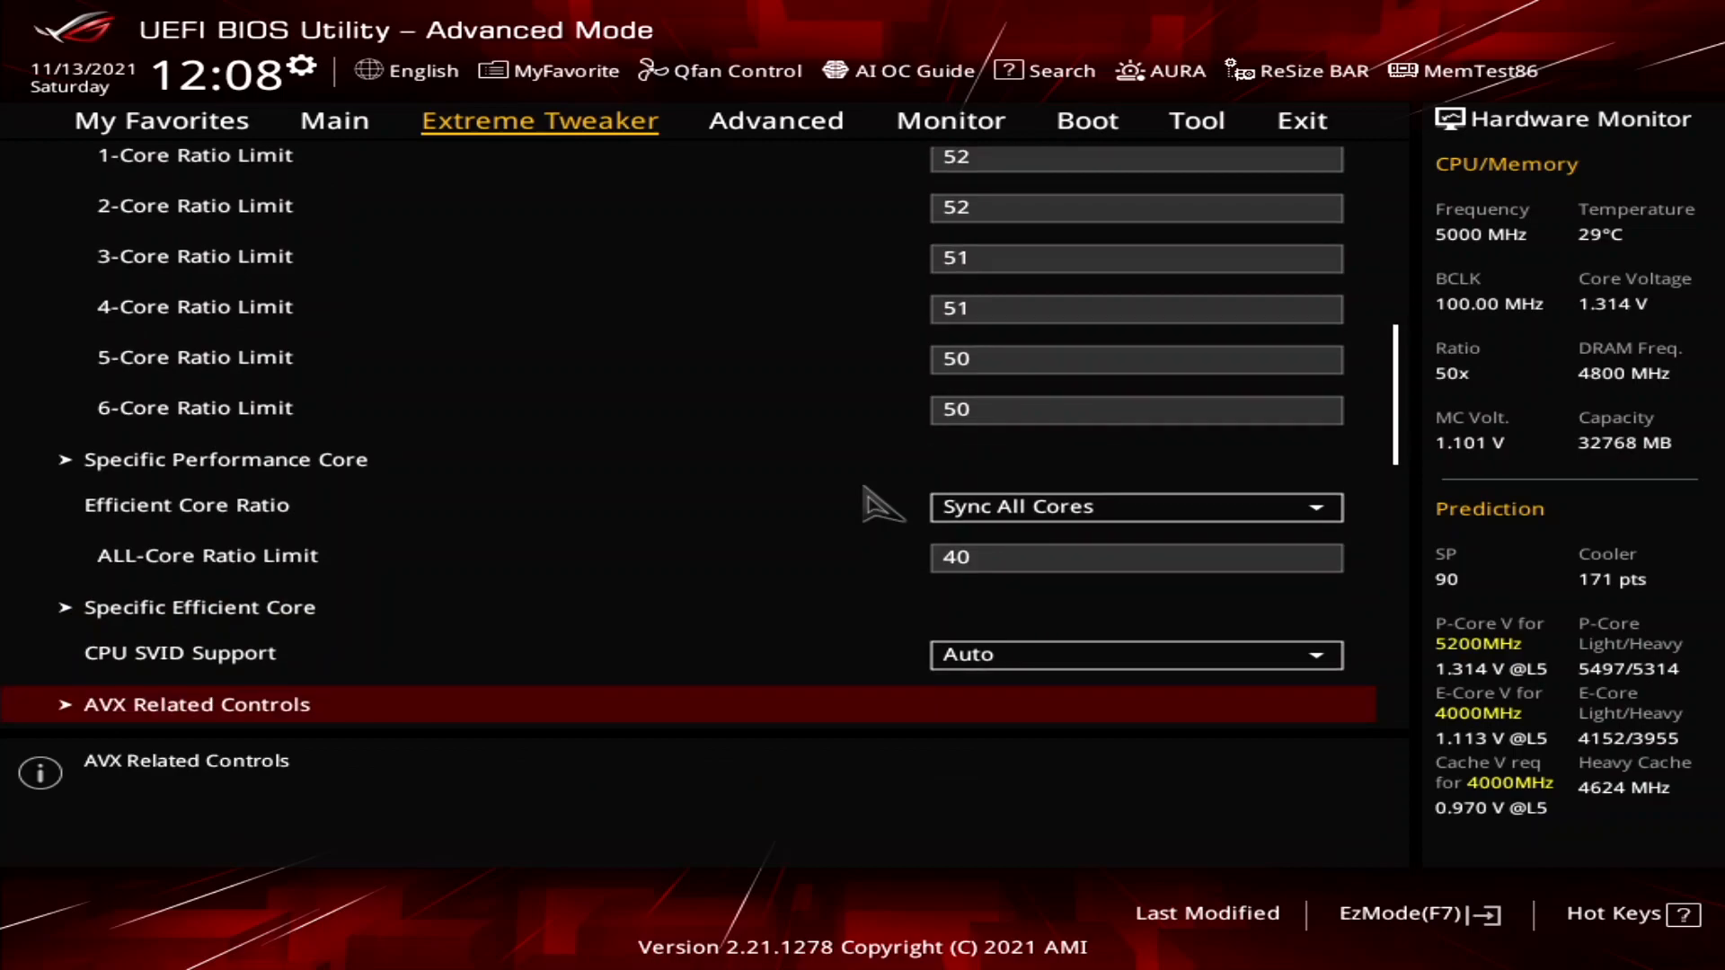
scroll("down", 3)
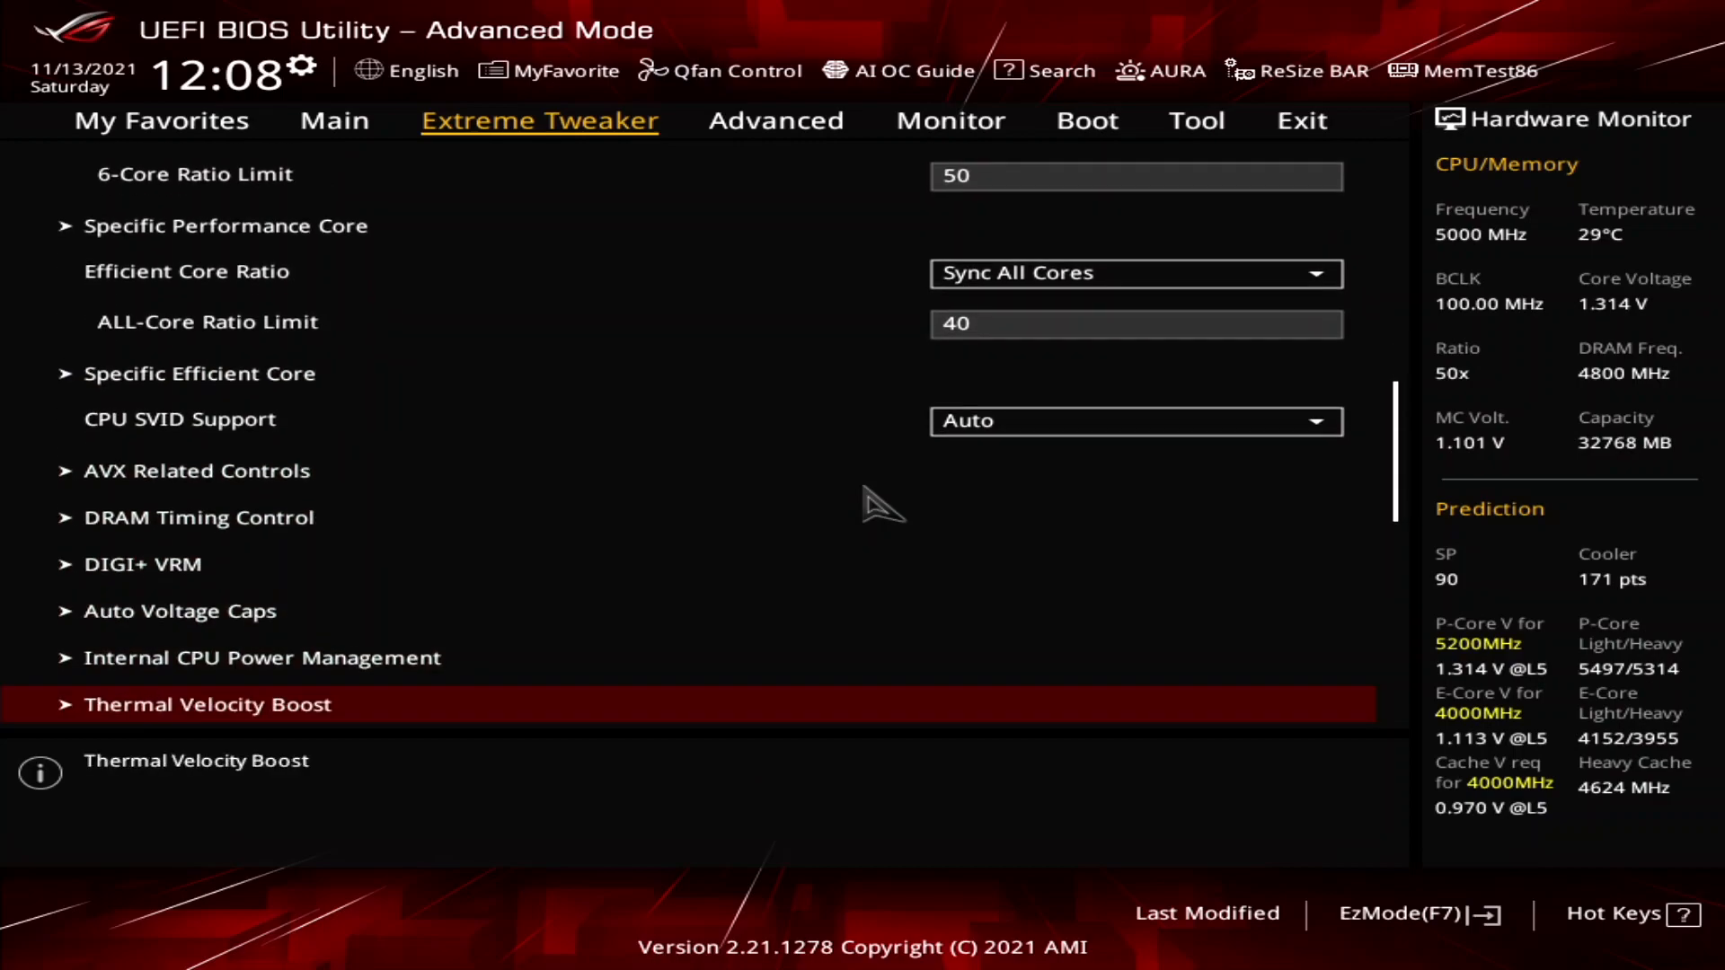
left_click(144, 564)
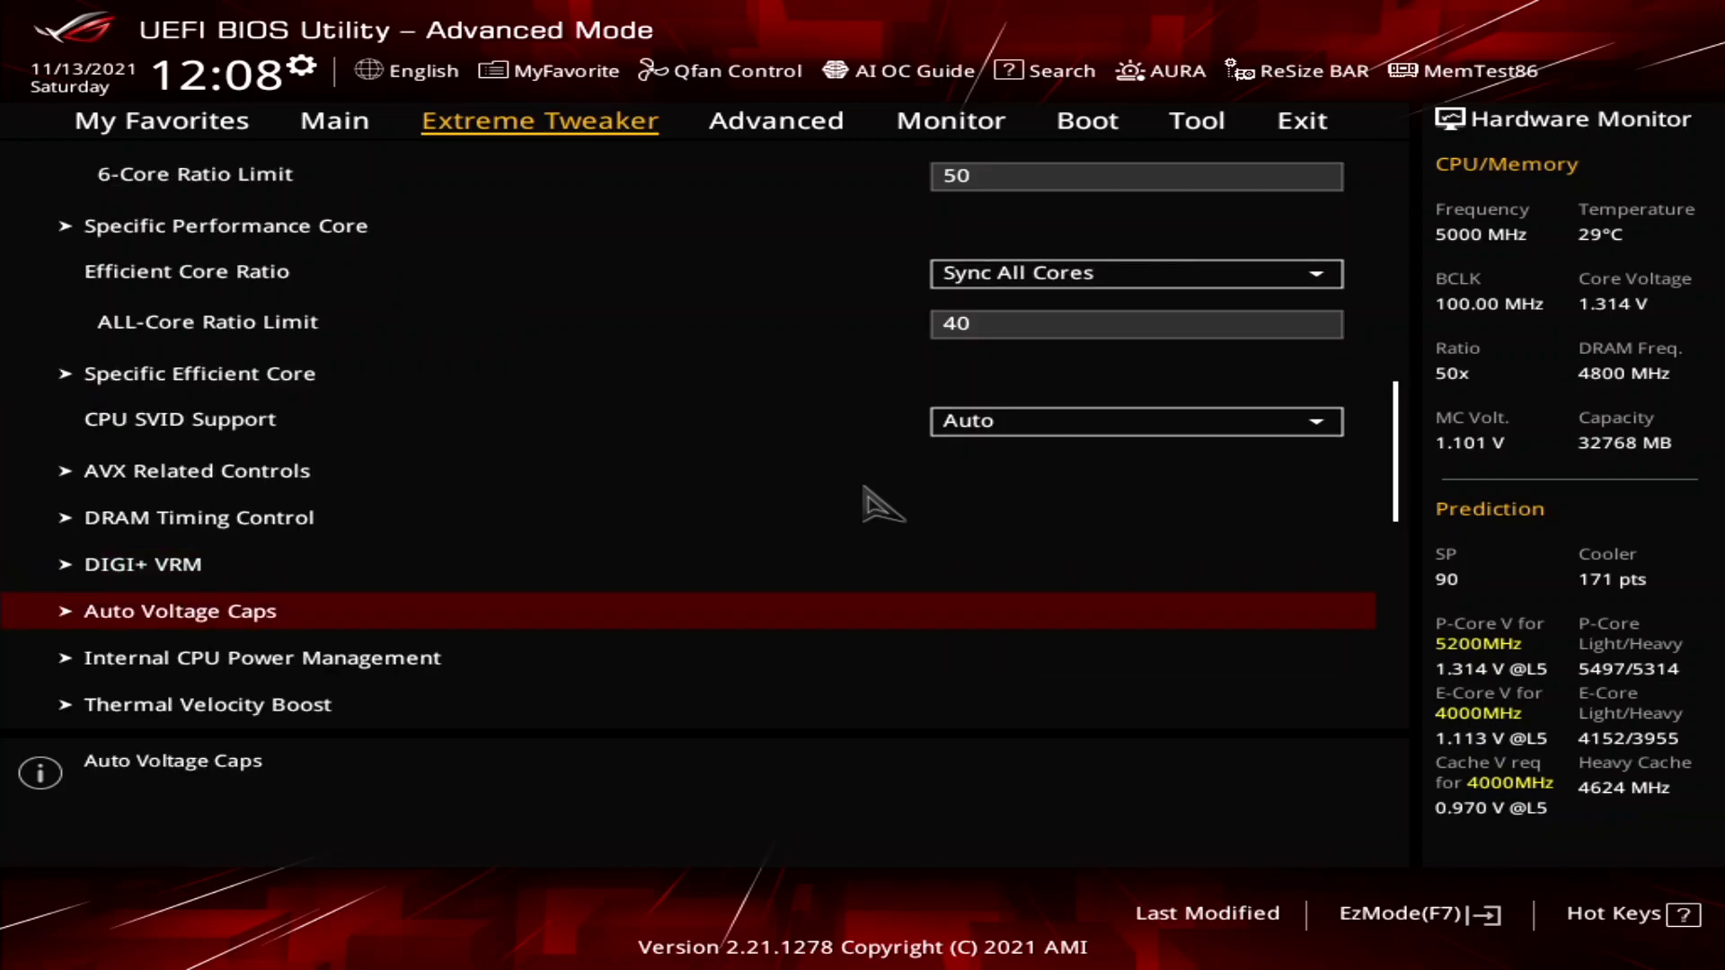
scroll("down", 3)
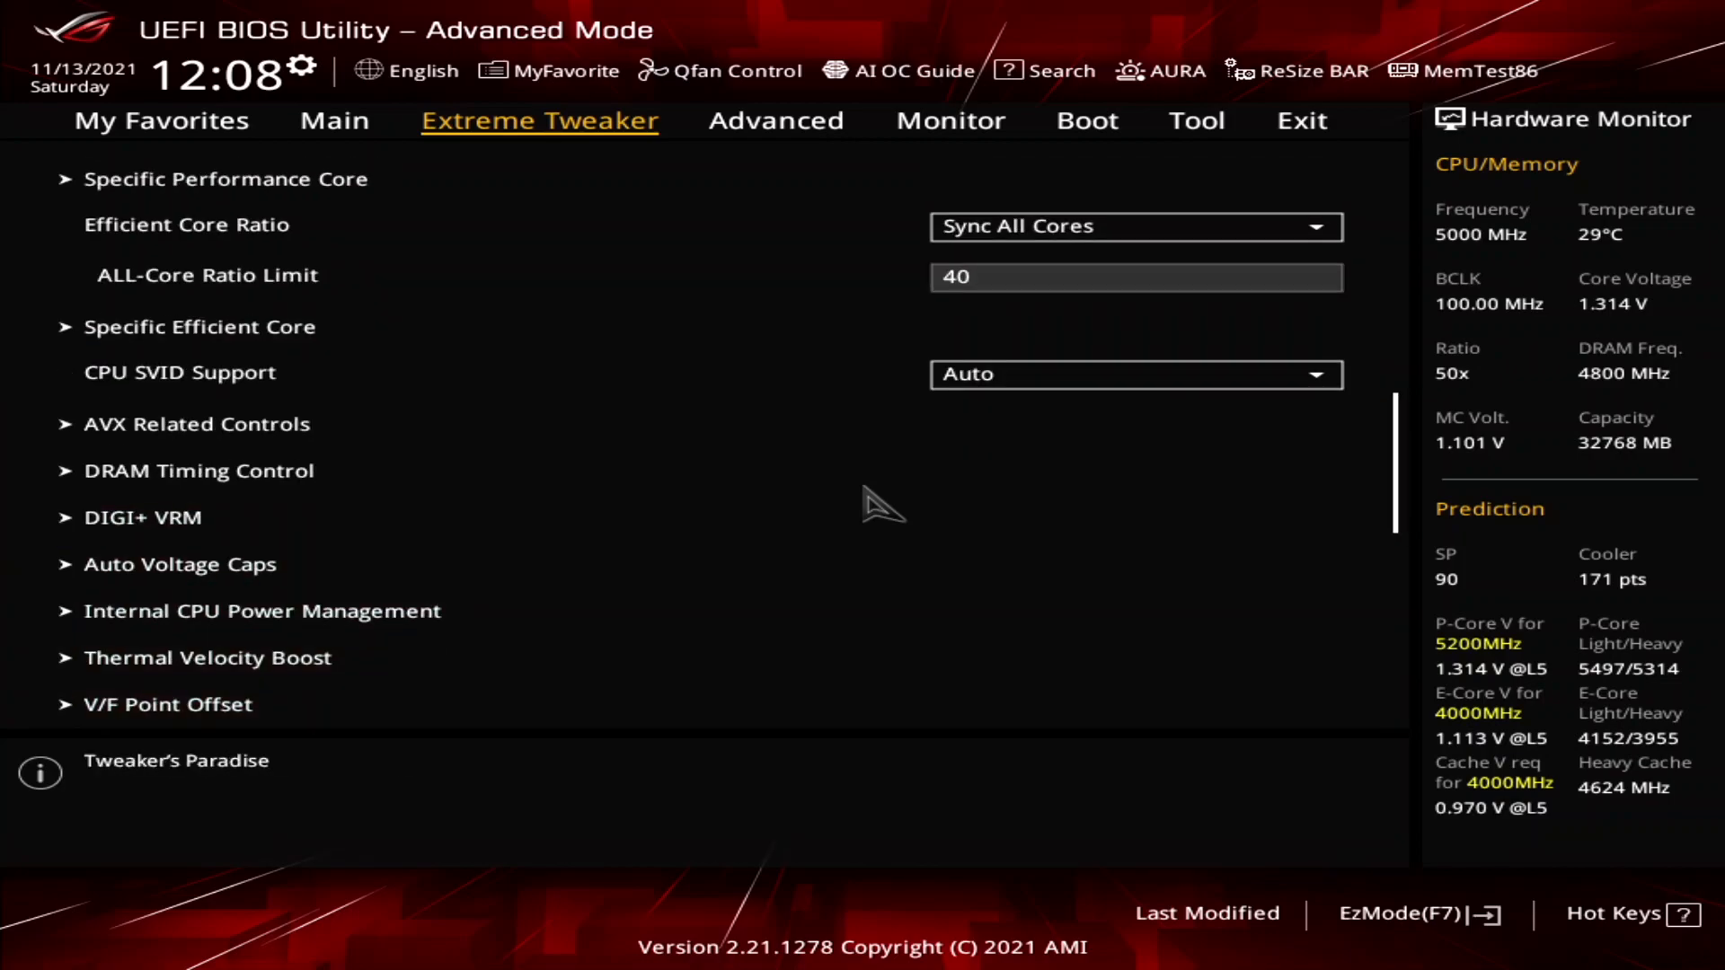
scroll("down", 3)
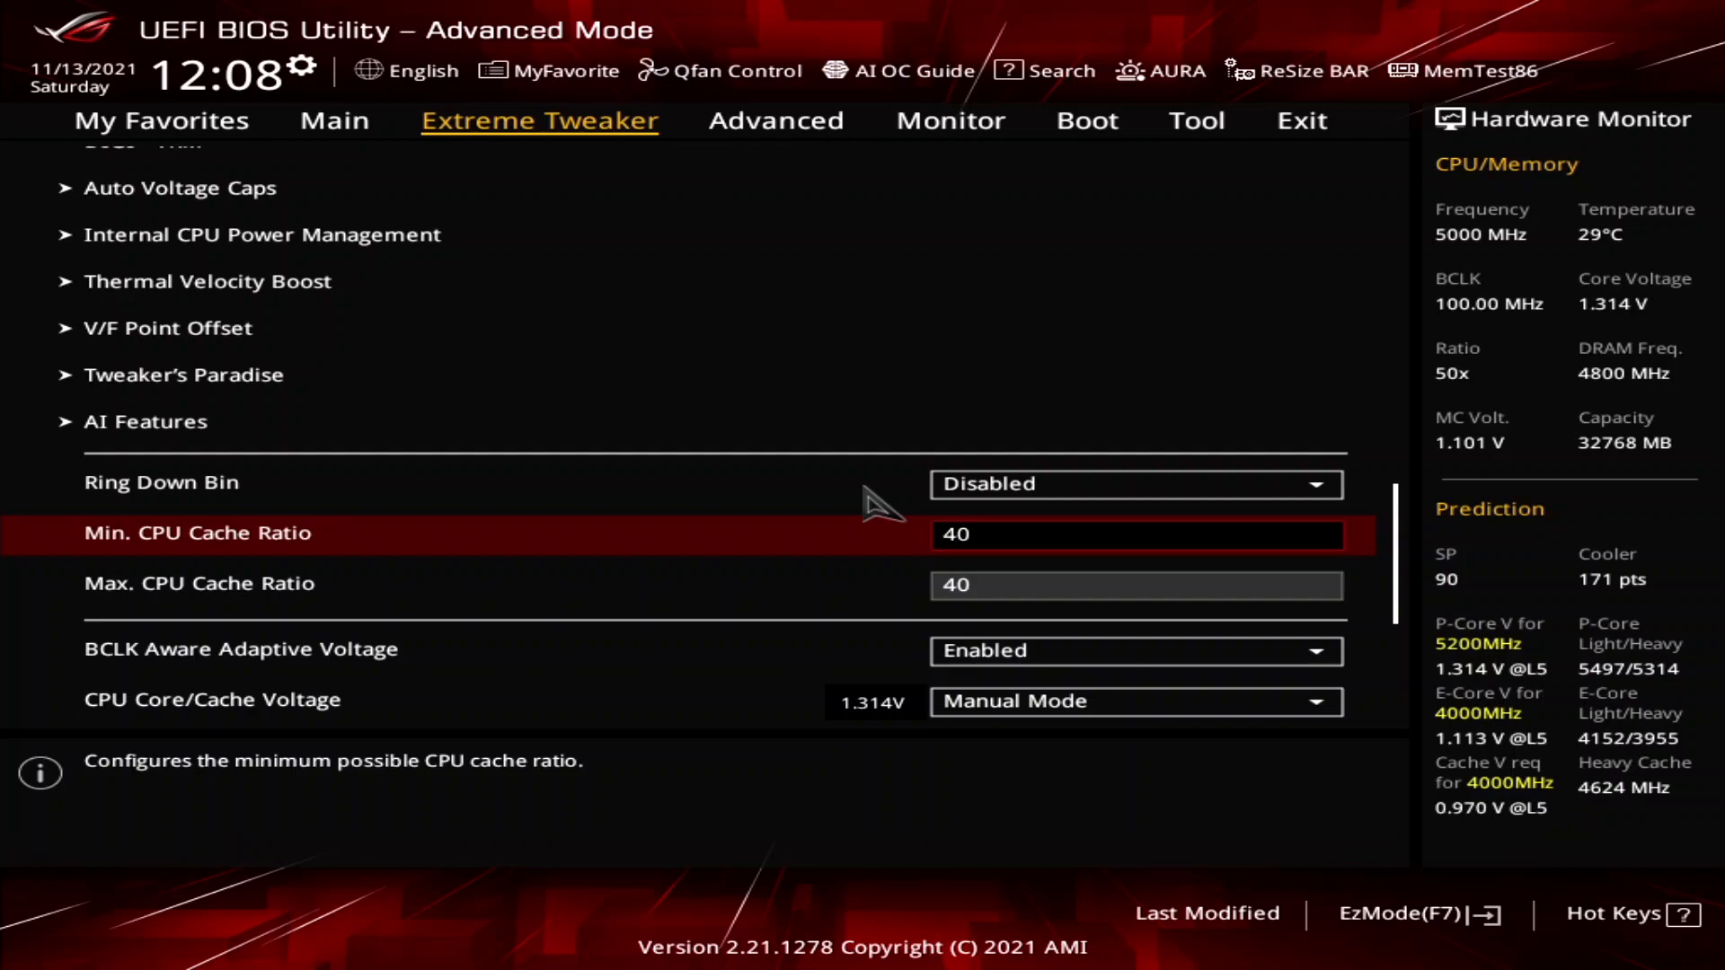
- Scroll down to the CPU Core Voltage Override showing the manual 1.34000 V setting
scroll("down", 3)
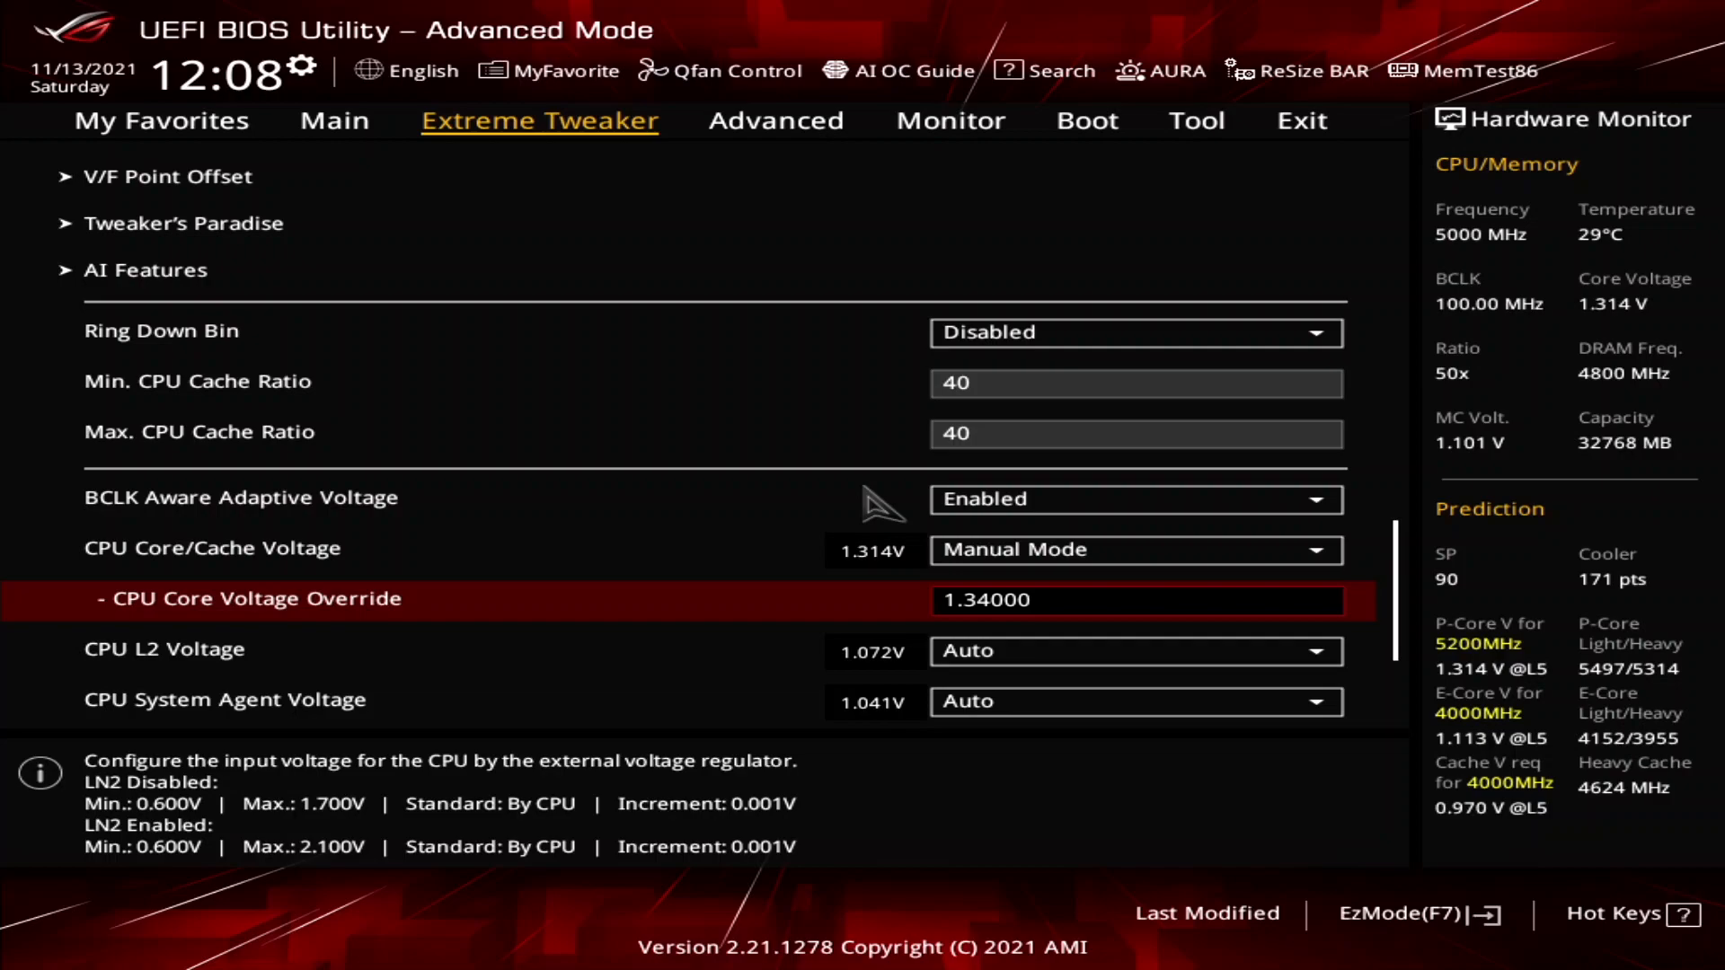
key("Down")
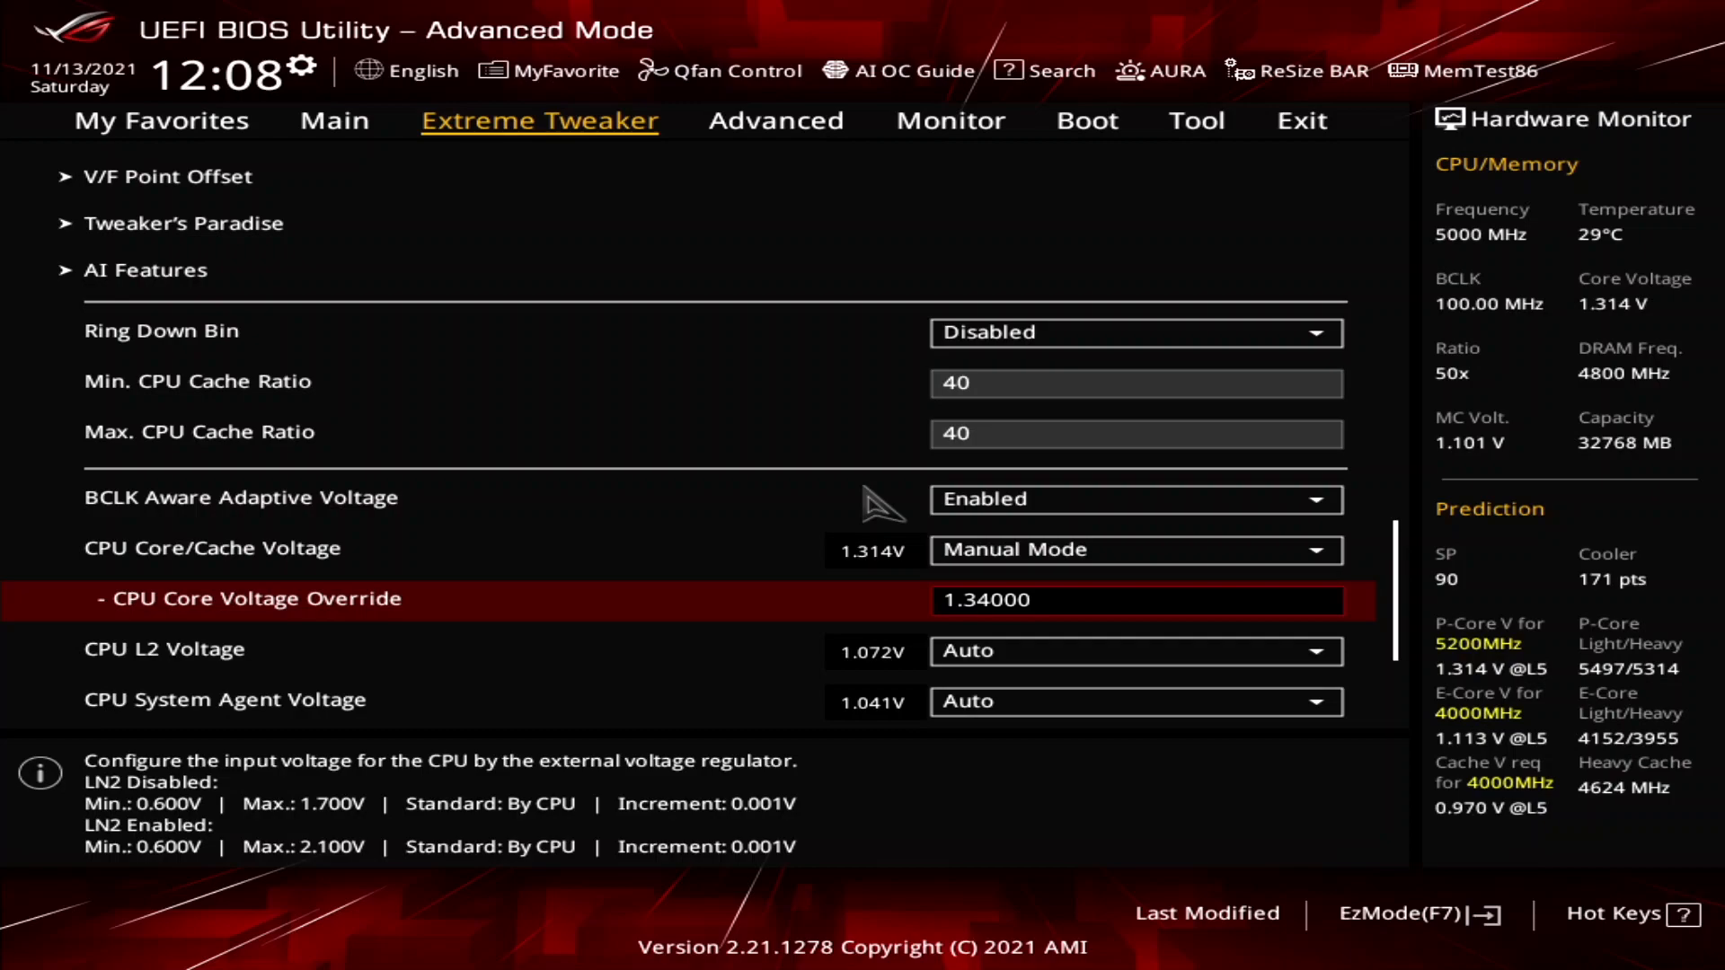
scroll("down", 3)
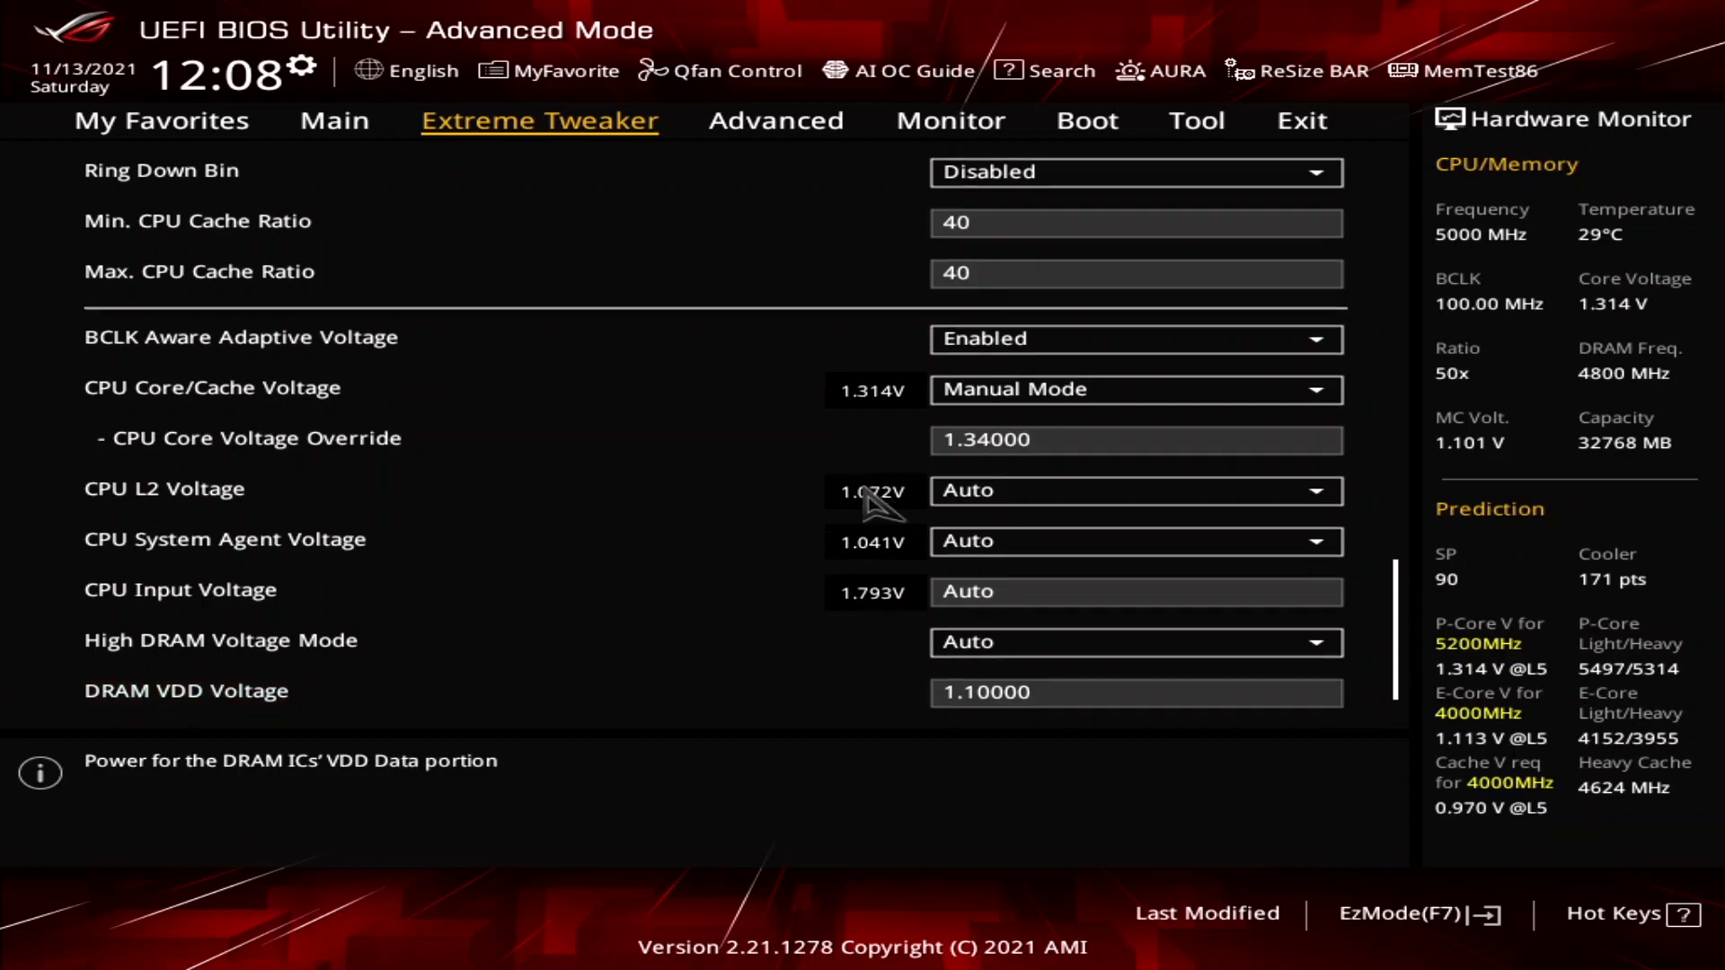
scroll("down", 3)
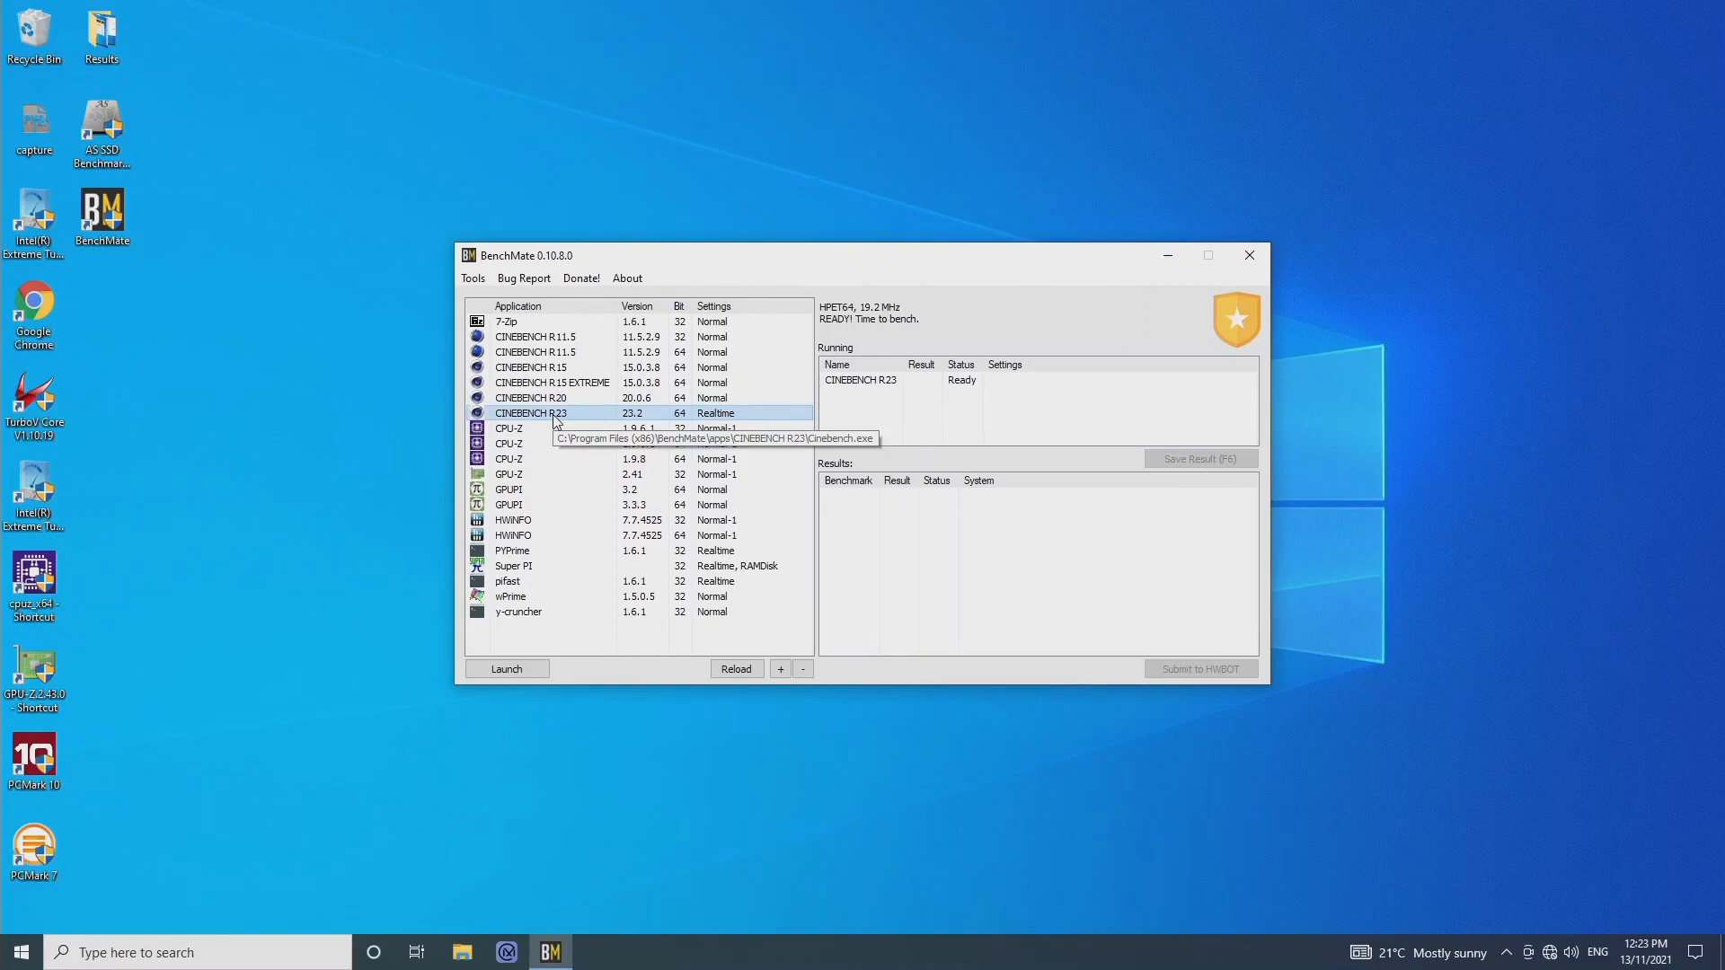
- Launch Cinebench R23 from BenchMate and start the CPU (Multi Core) render test
left_click(505, 668)
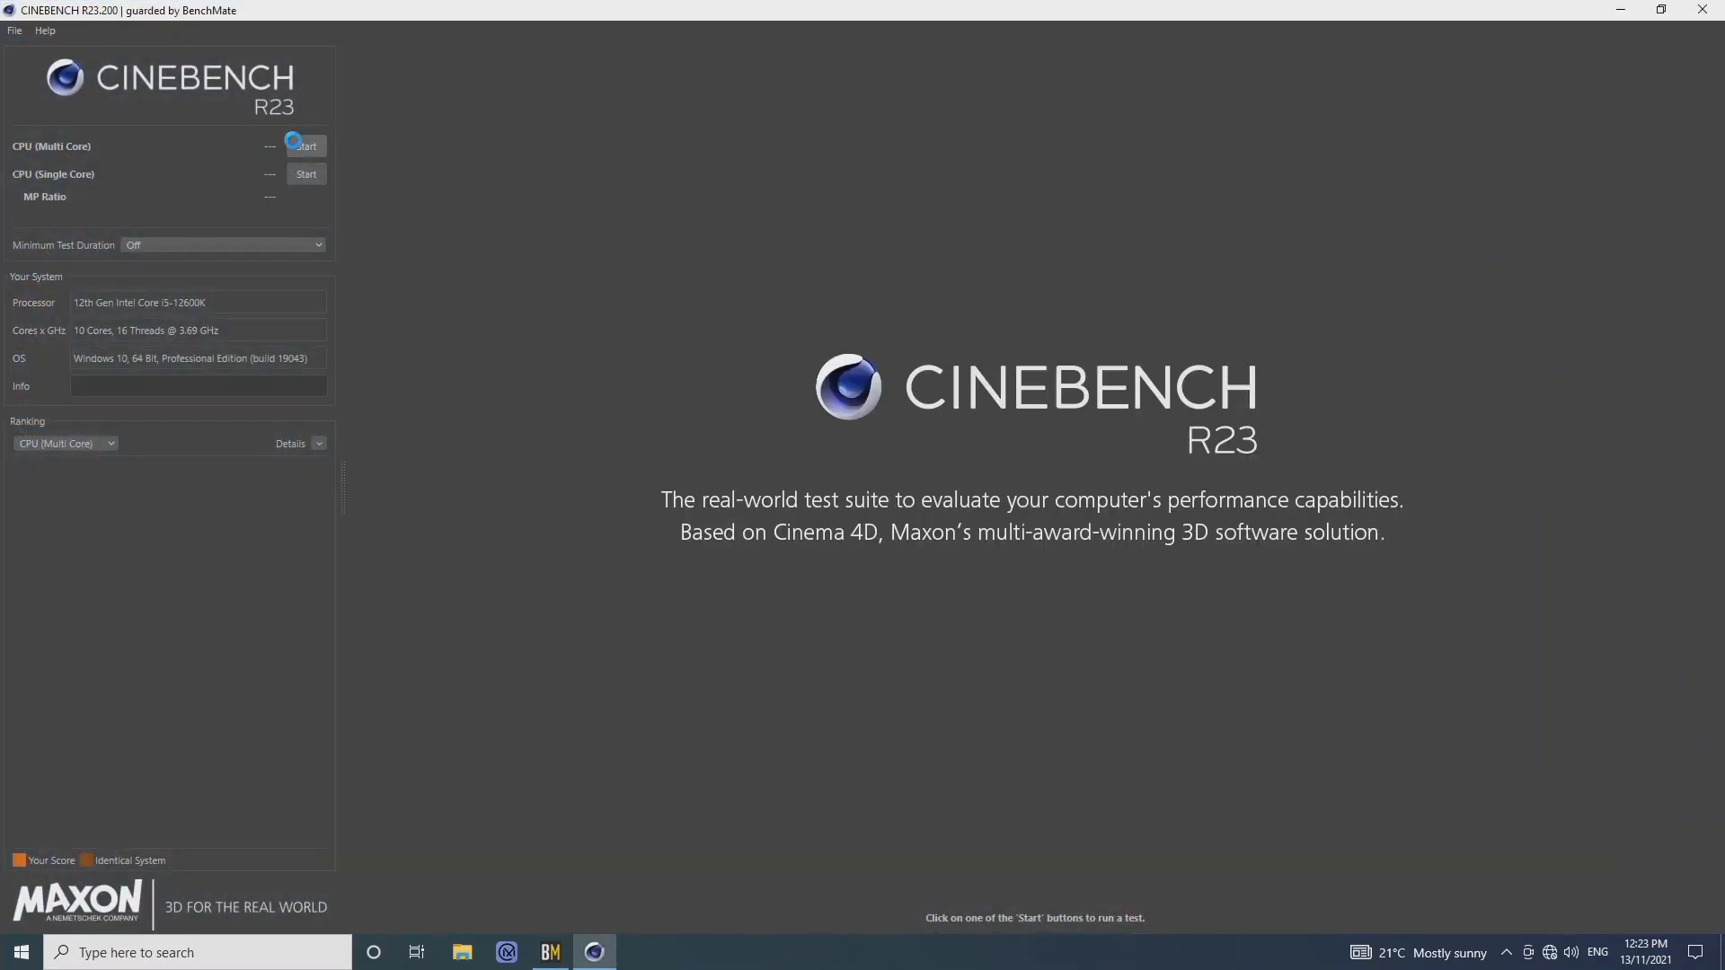
left_click(306, 146)
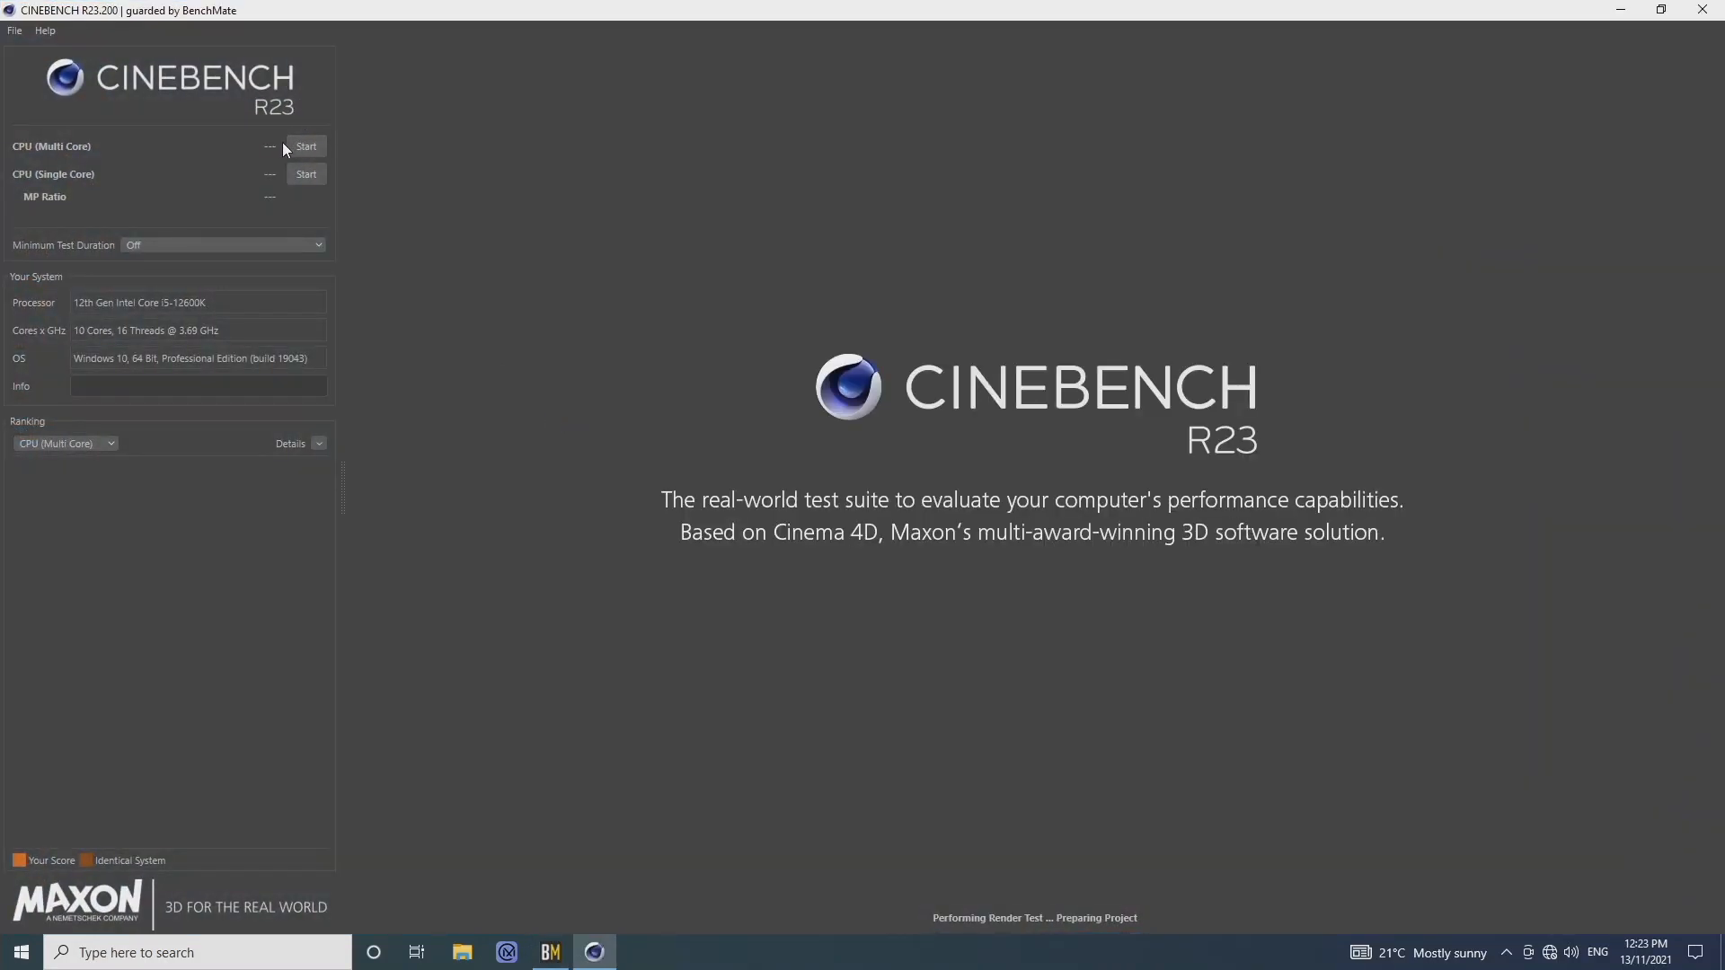
left_click(305, 145)
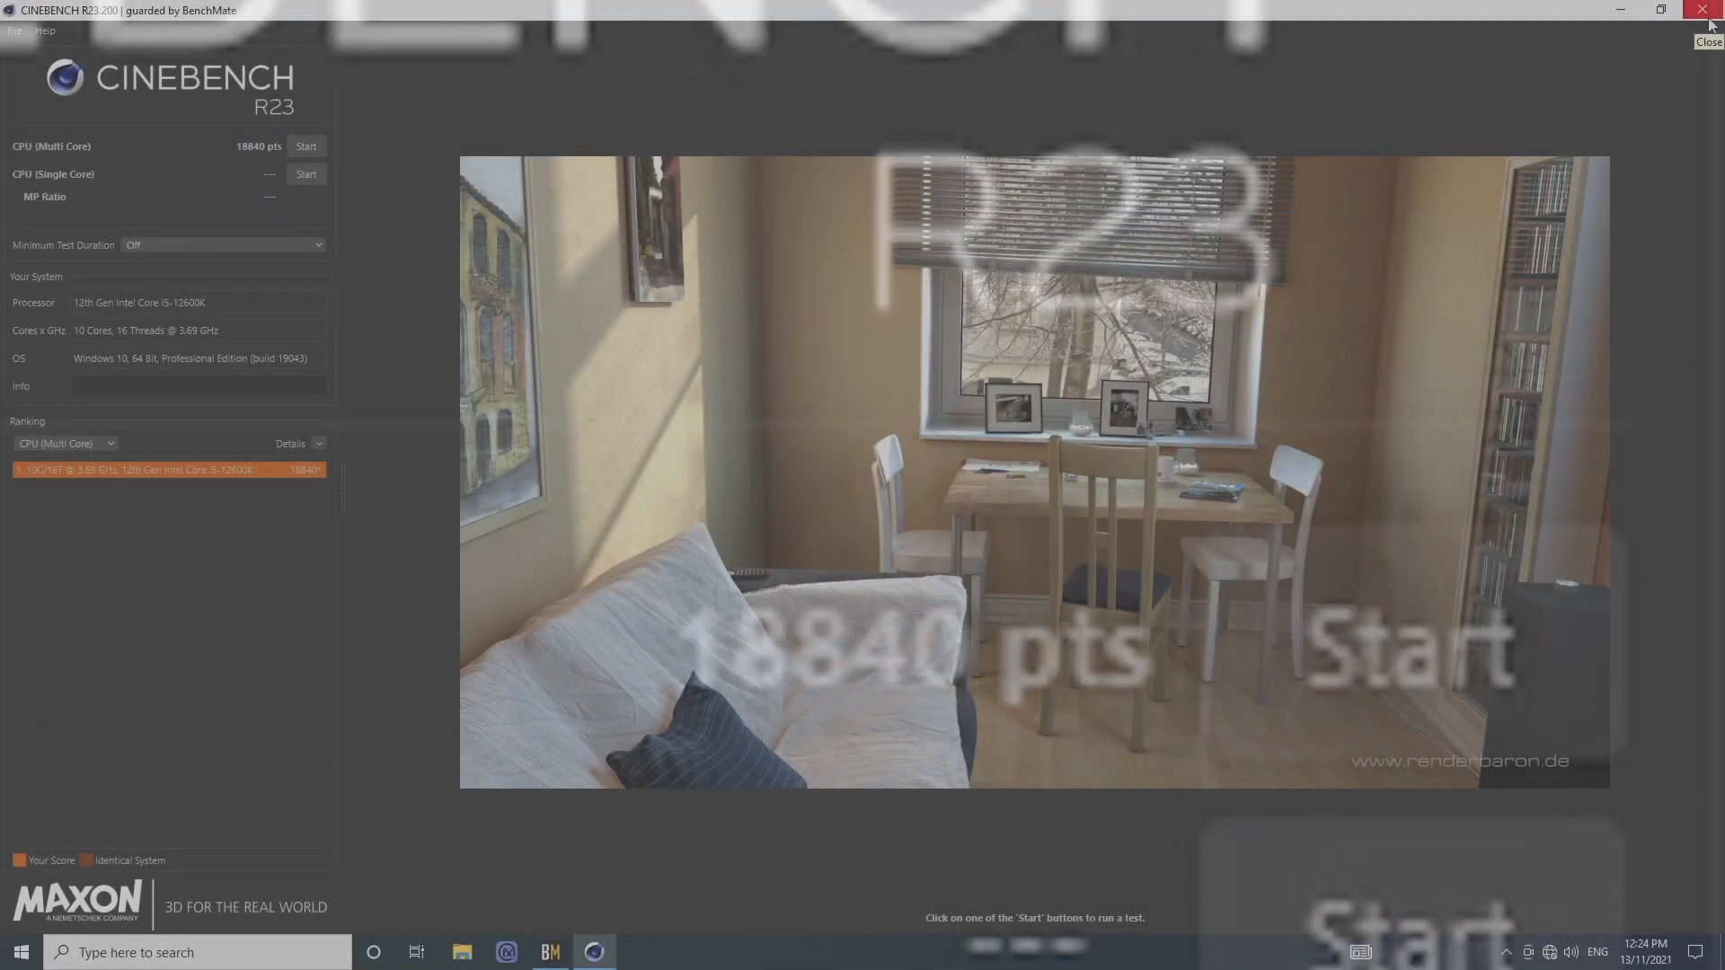
- Close Cinebench, start HWiNFO sensor monitoring and launch Cinebench R20 from BenchMate
left_click(1710, 11)
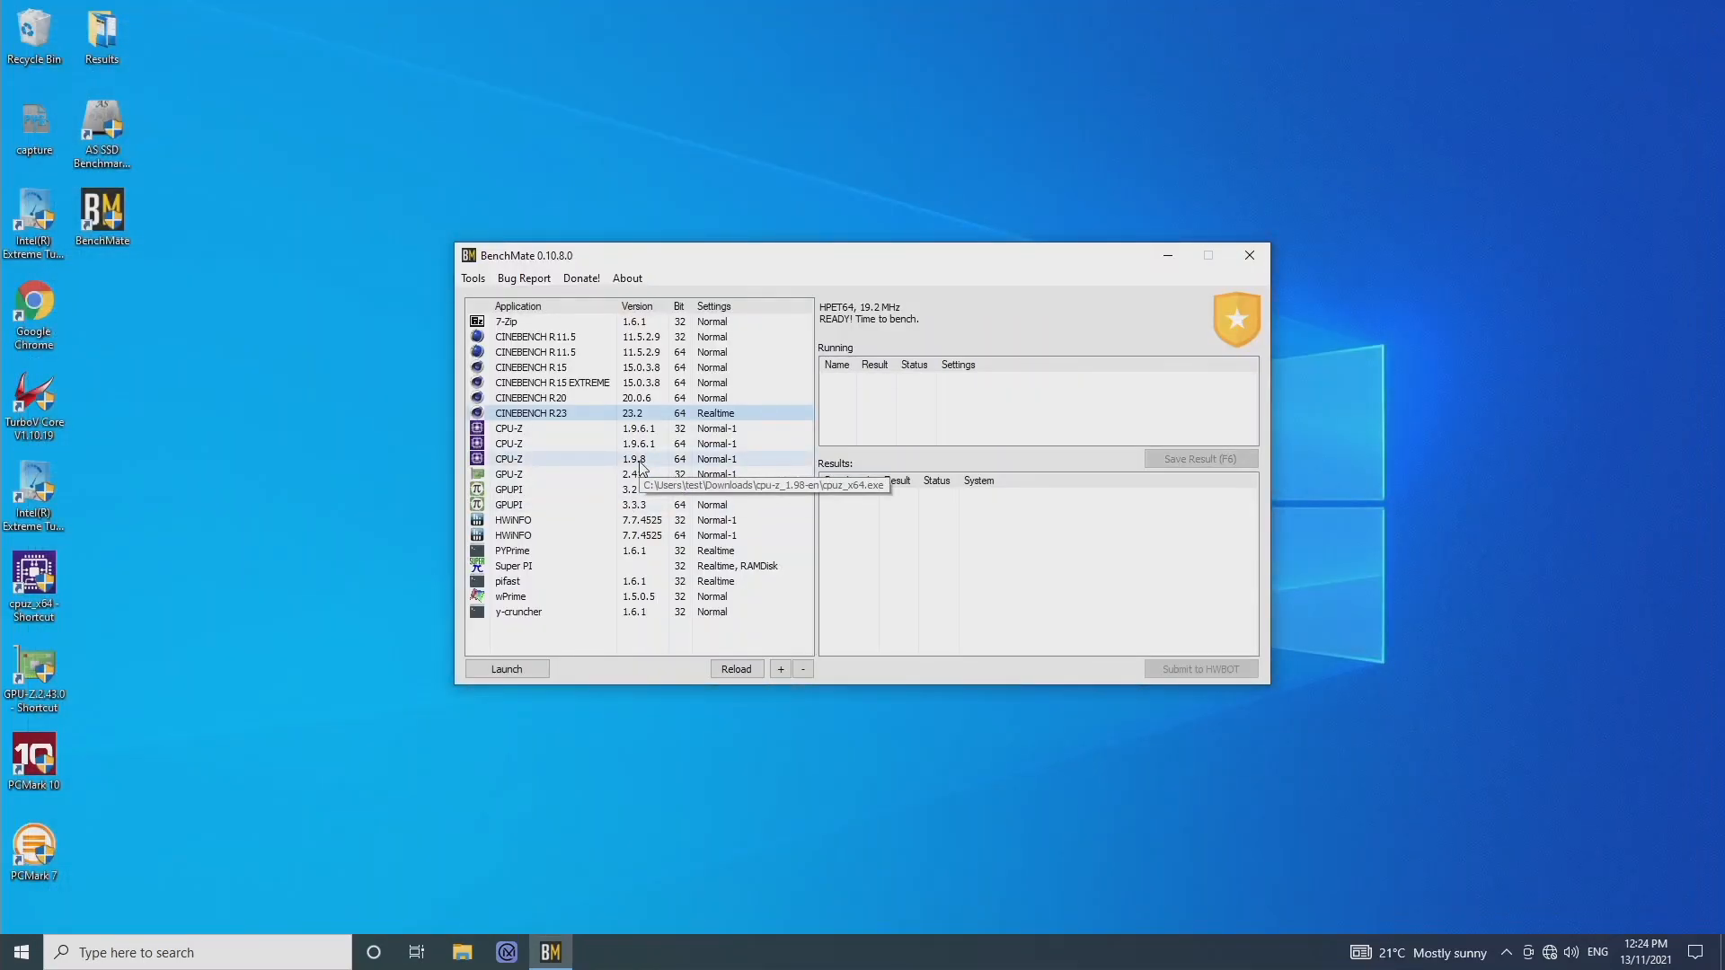
left_click(512, 535)
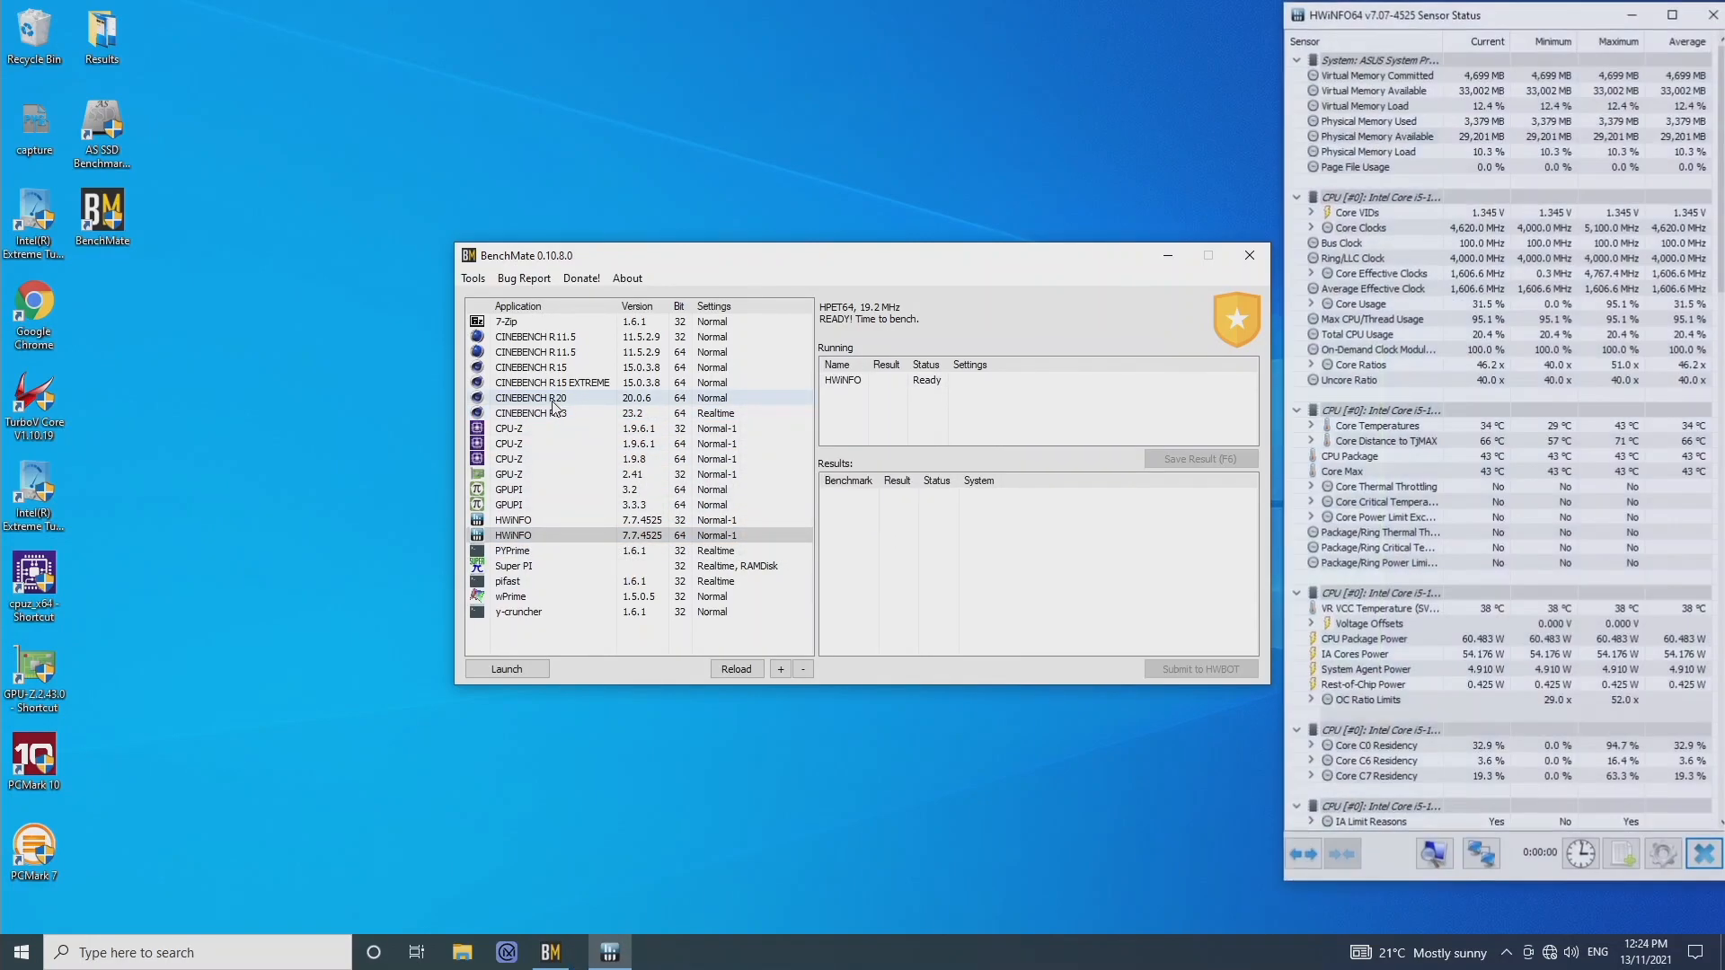
left_click(532, 397)
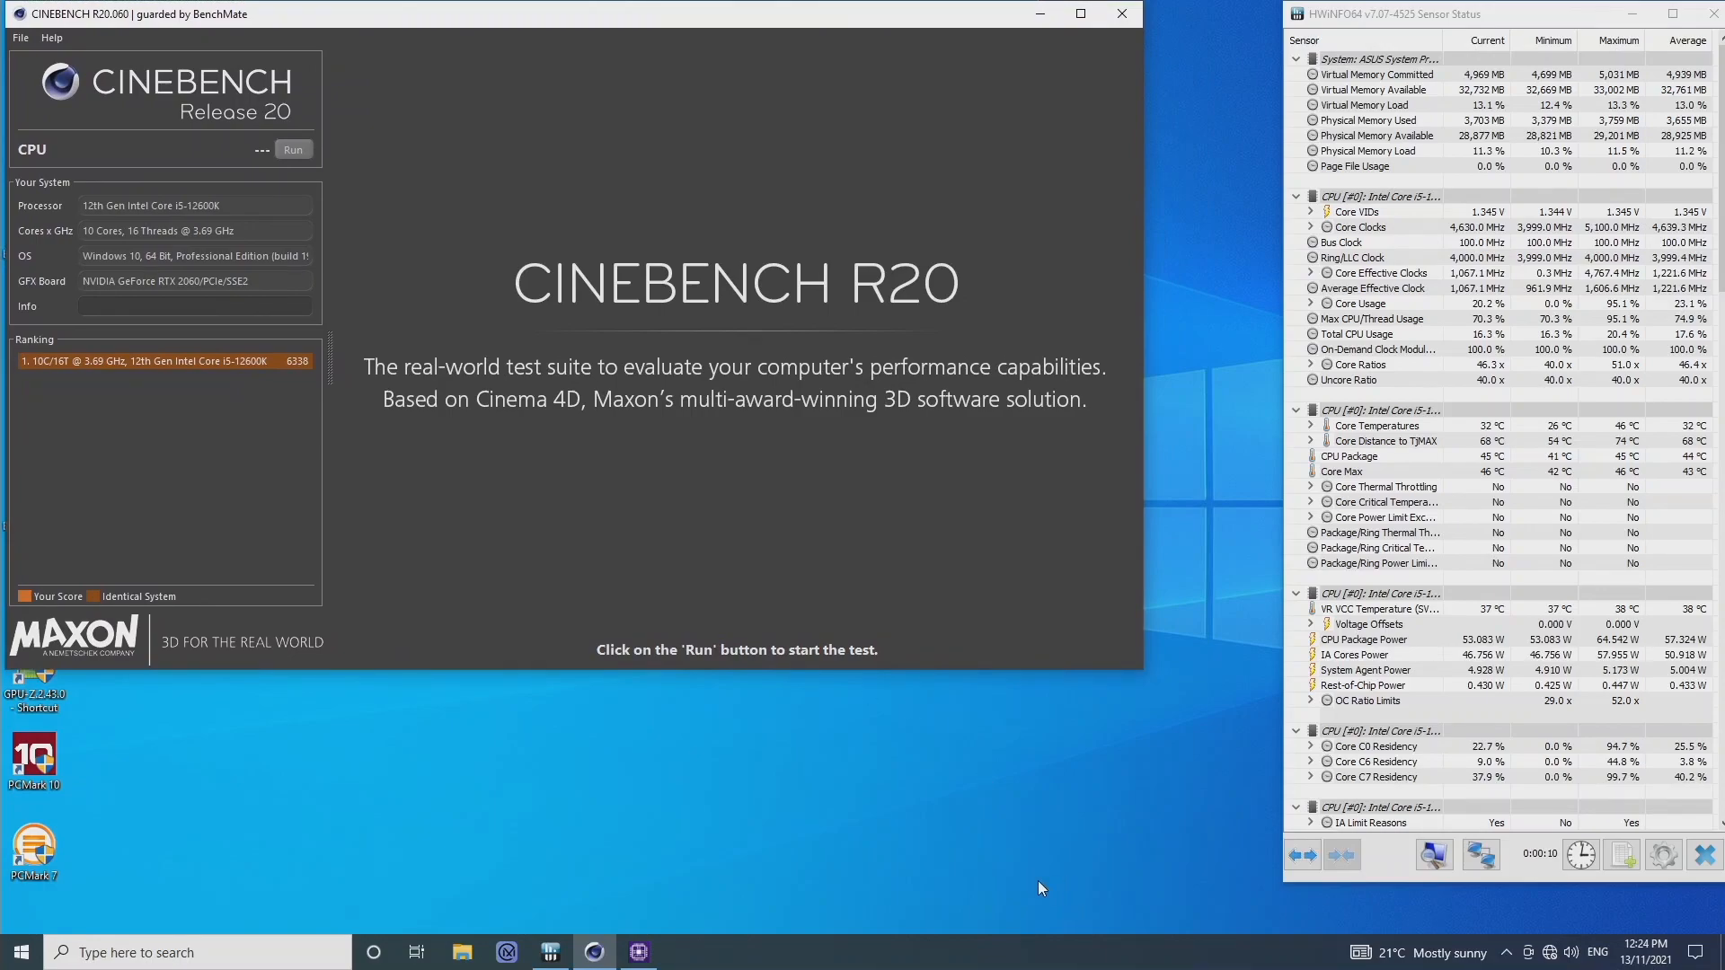
mouse_move(1017, 791)
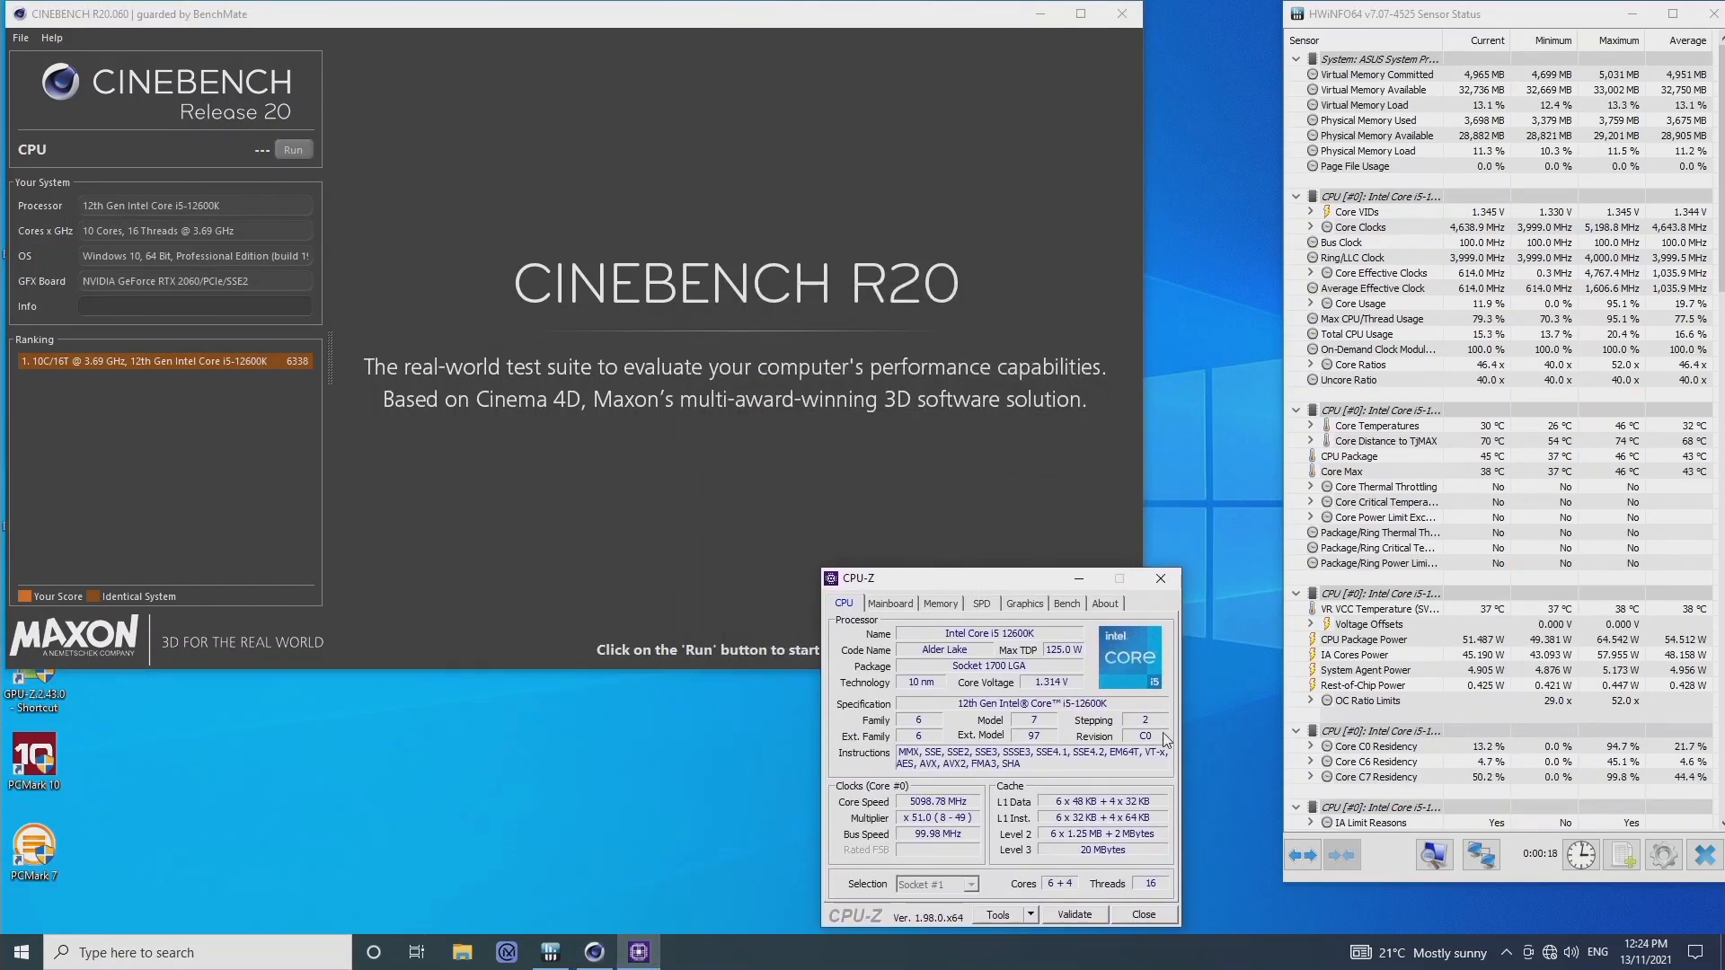
- Show the per-core clock list: six P-cores at 5100 MHz, four E-cores at 4000 MHz
left_click(1166, 737)
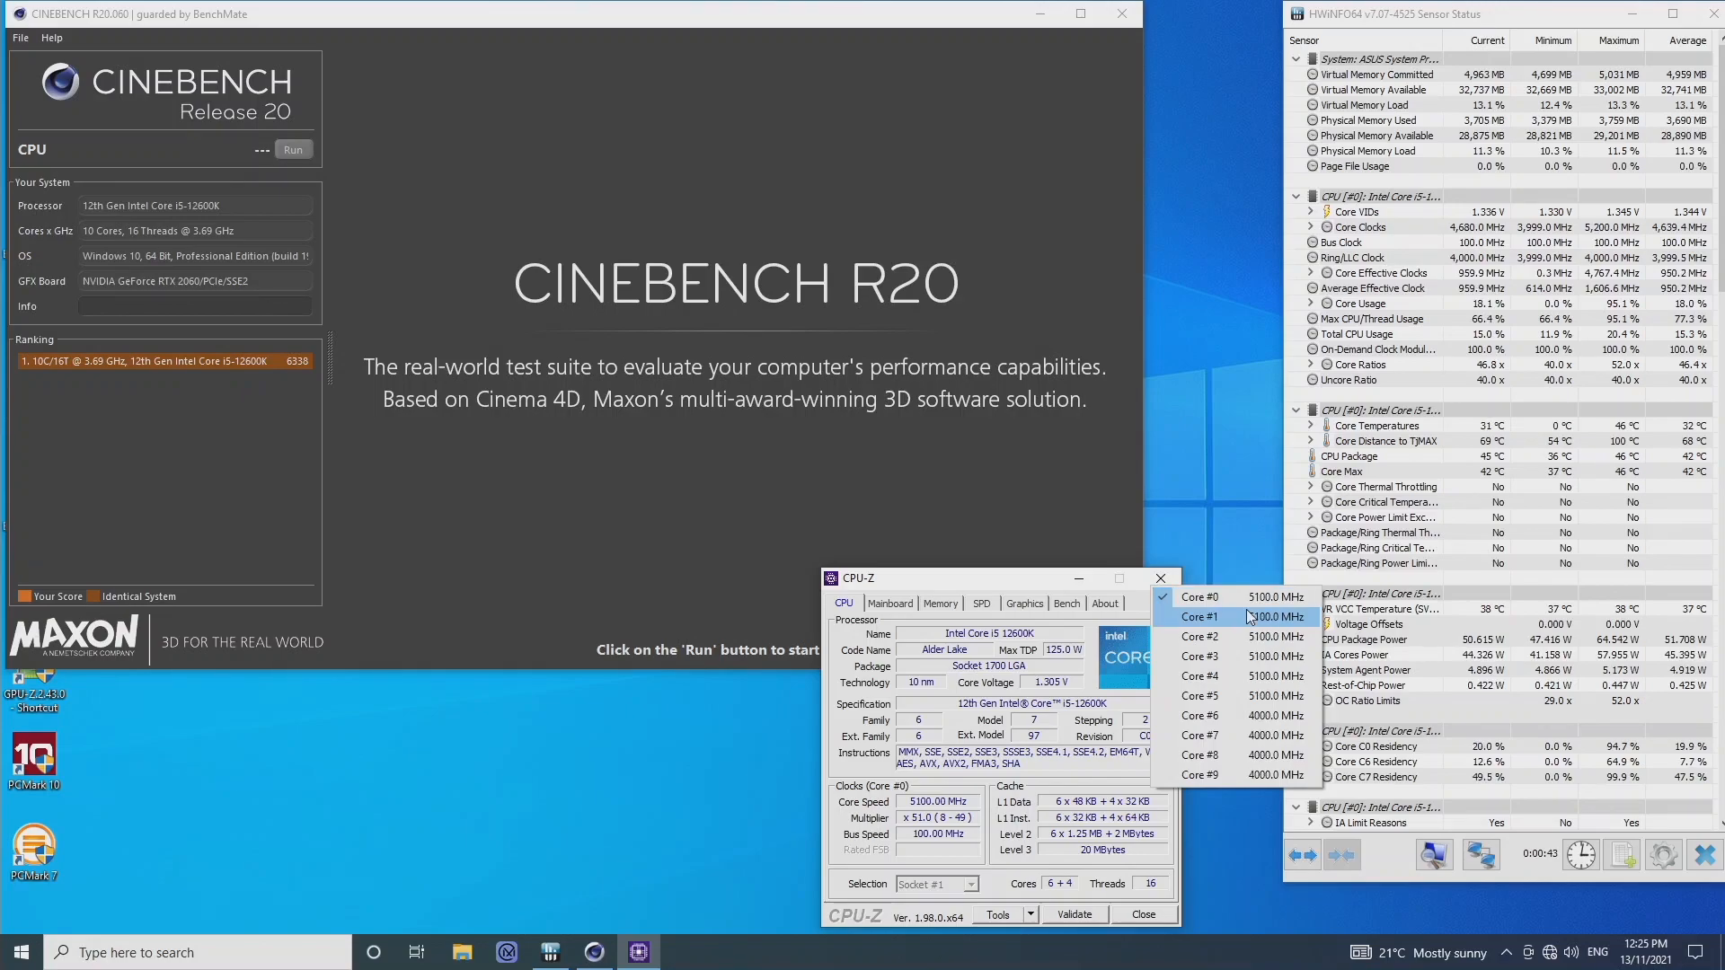
- Close the per-core speed list by clicking away from it
left_click(293, 149)
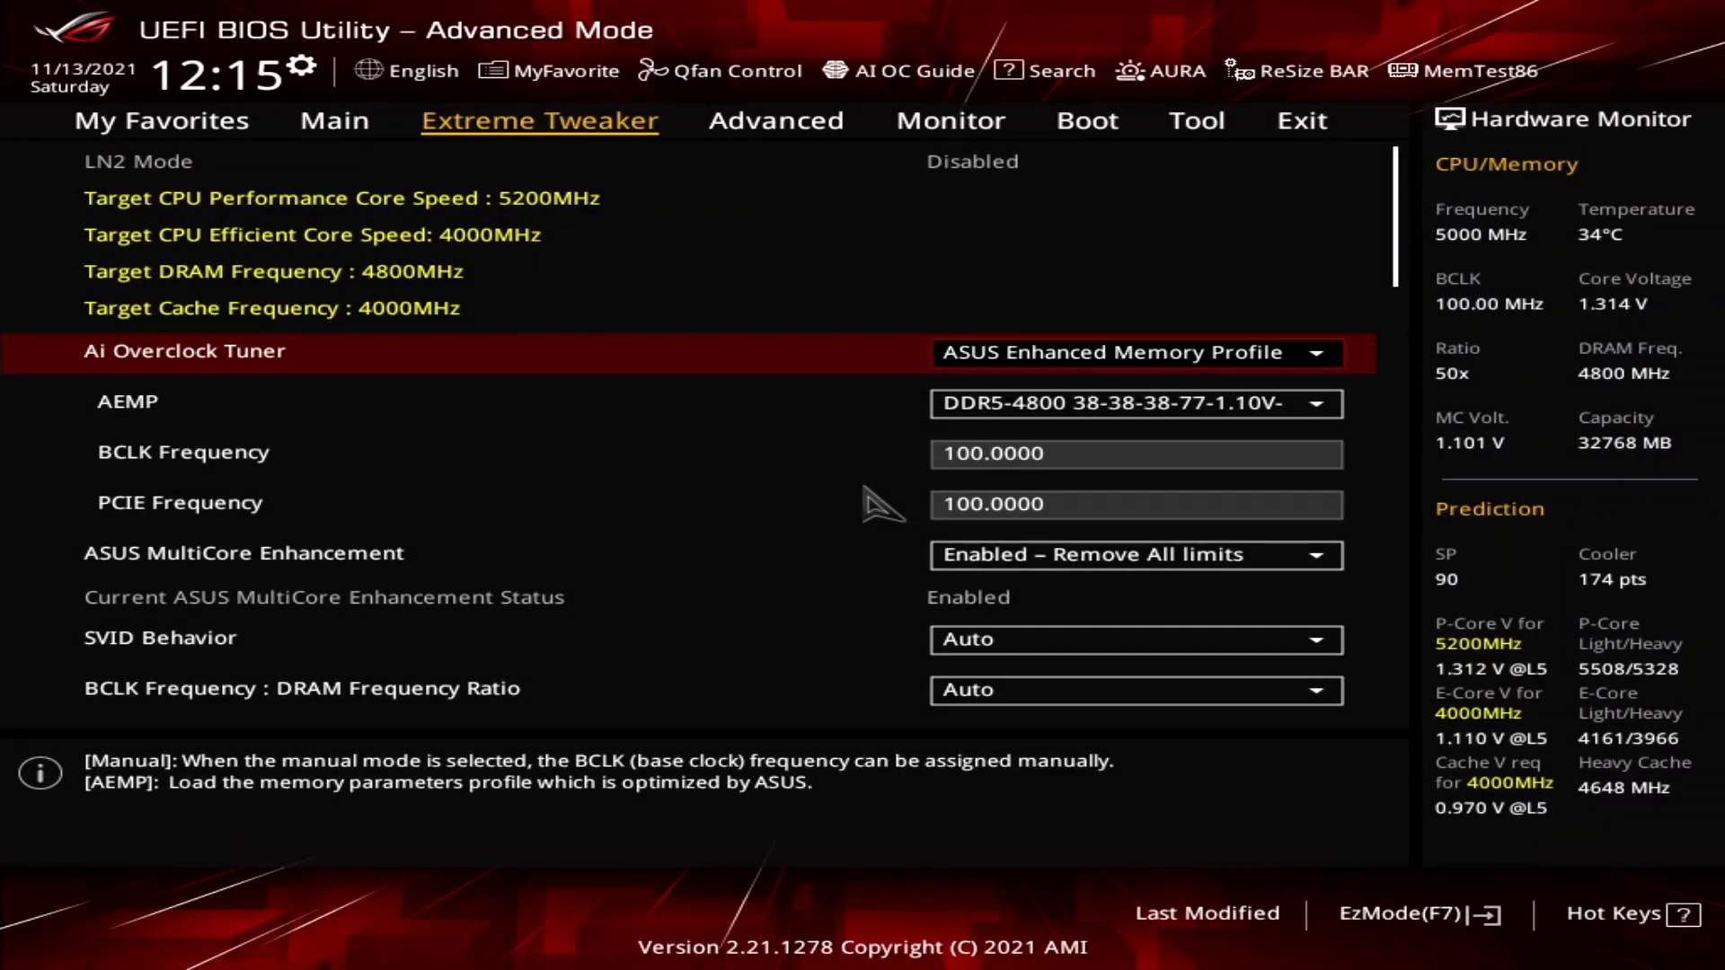
- Navigate Advanced > System Agent (SA) Configuration > VMD setup menu
left_click(777, 120)
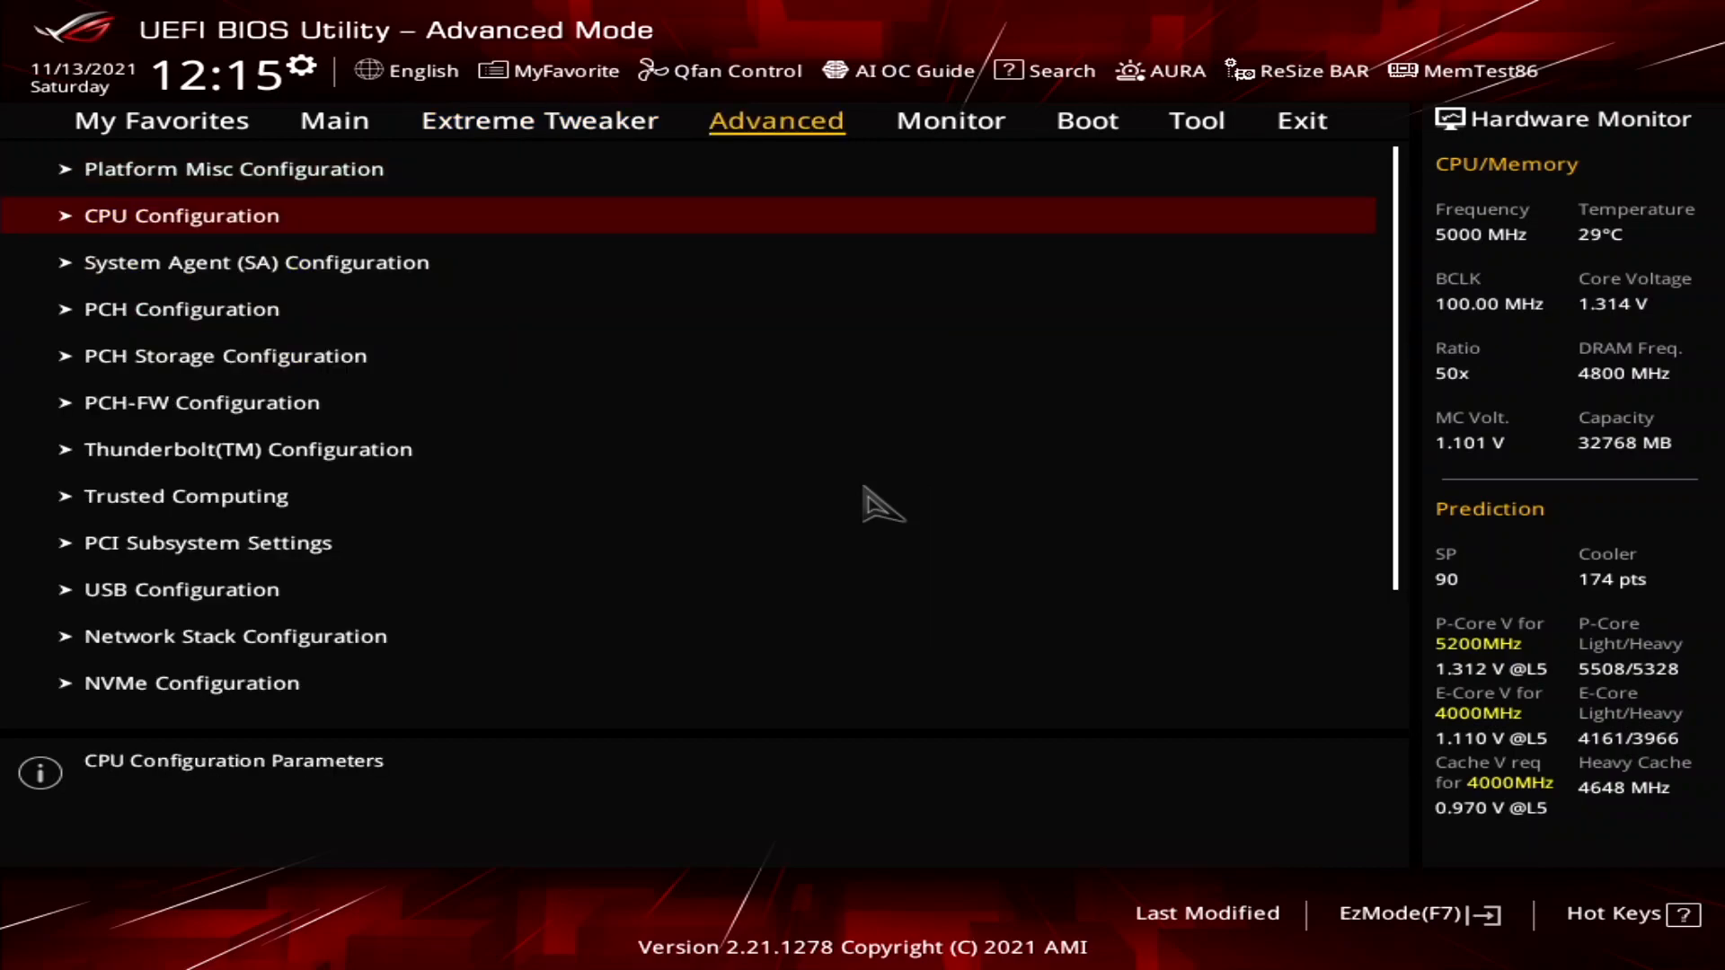
left_click(257, 262)
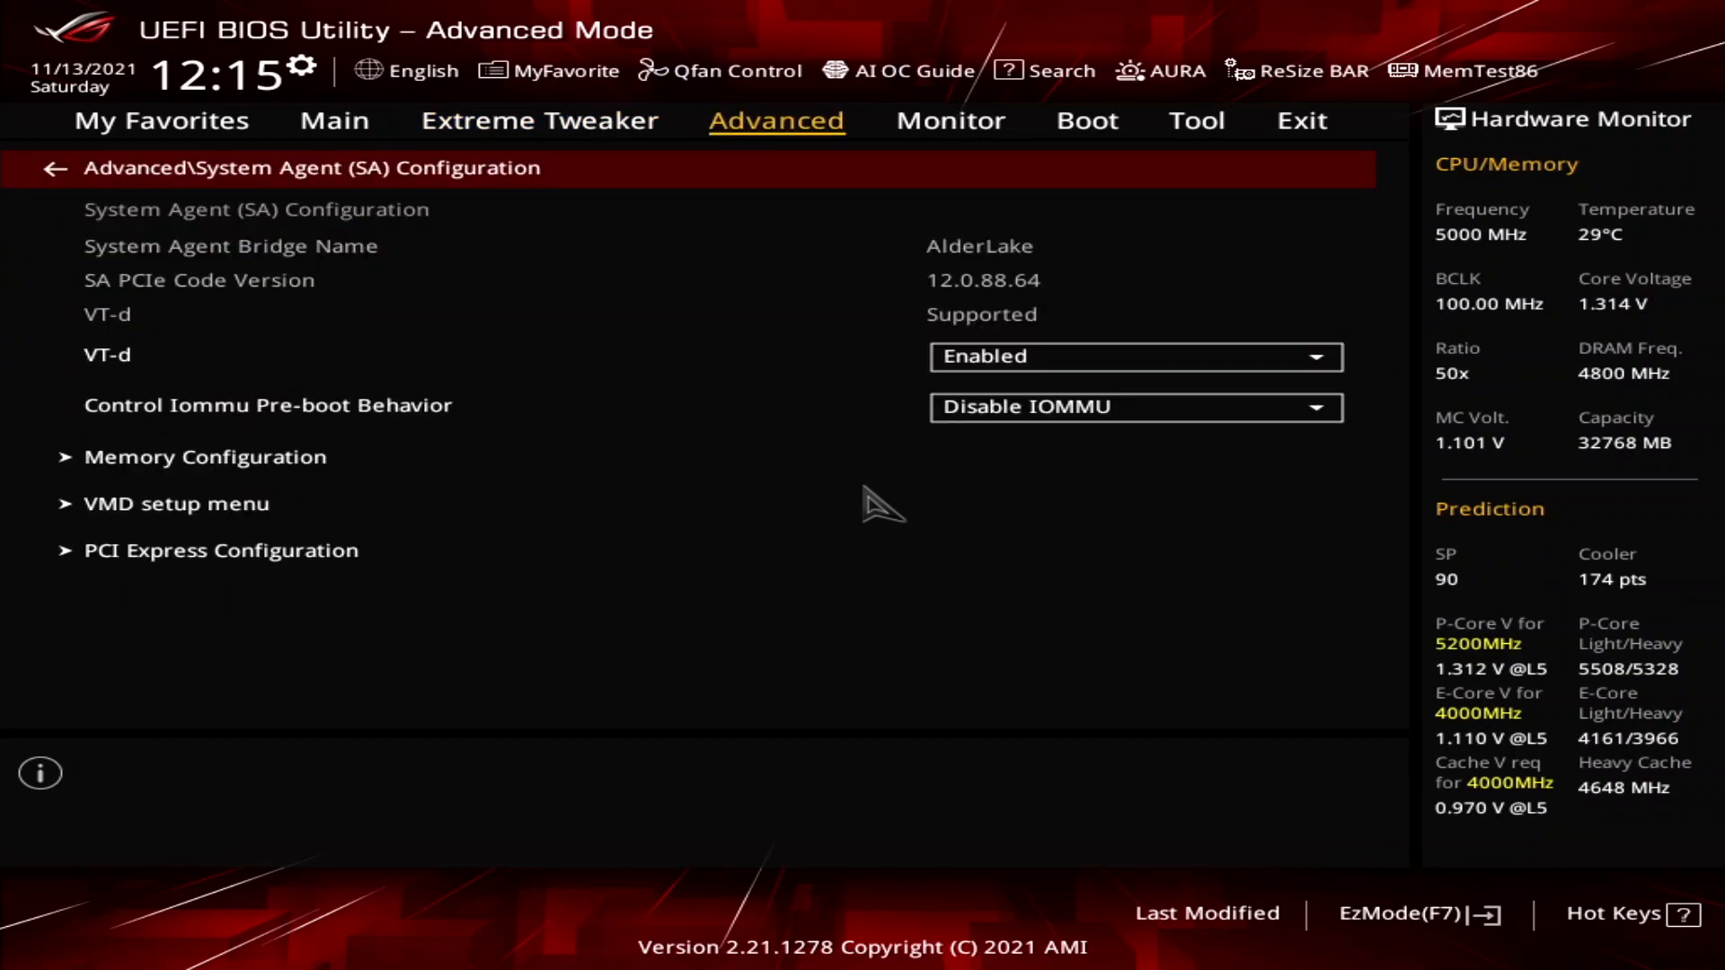
left_click(52, 169)
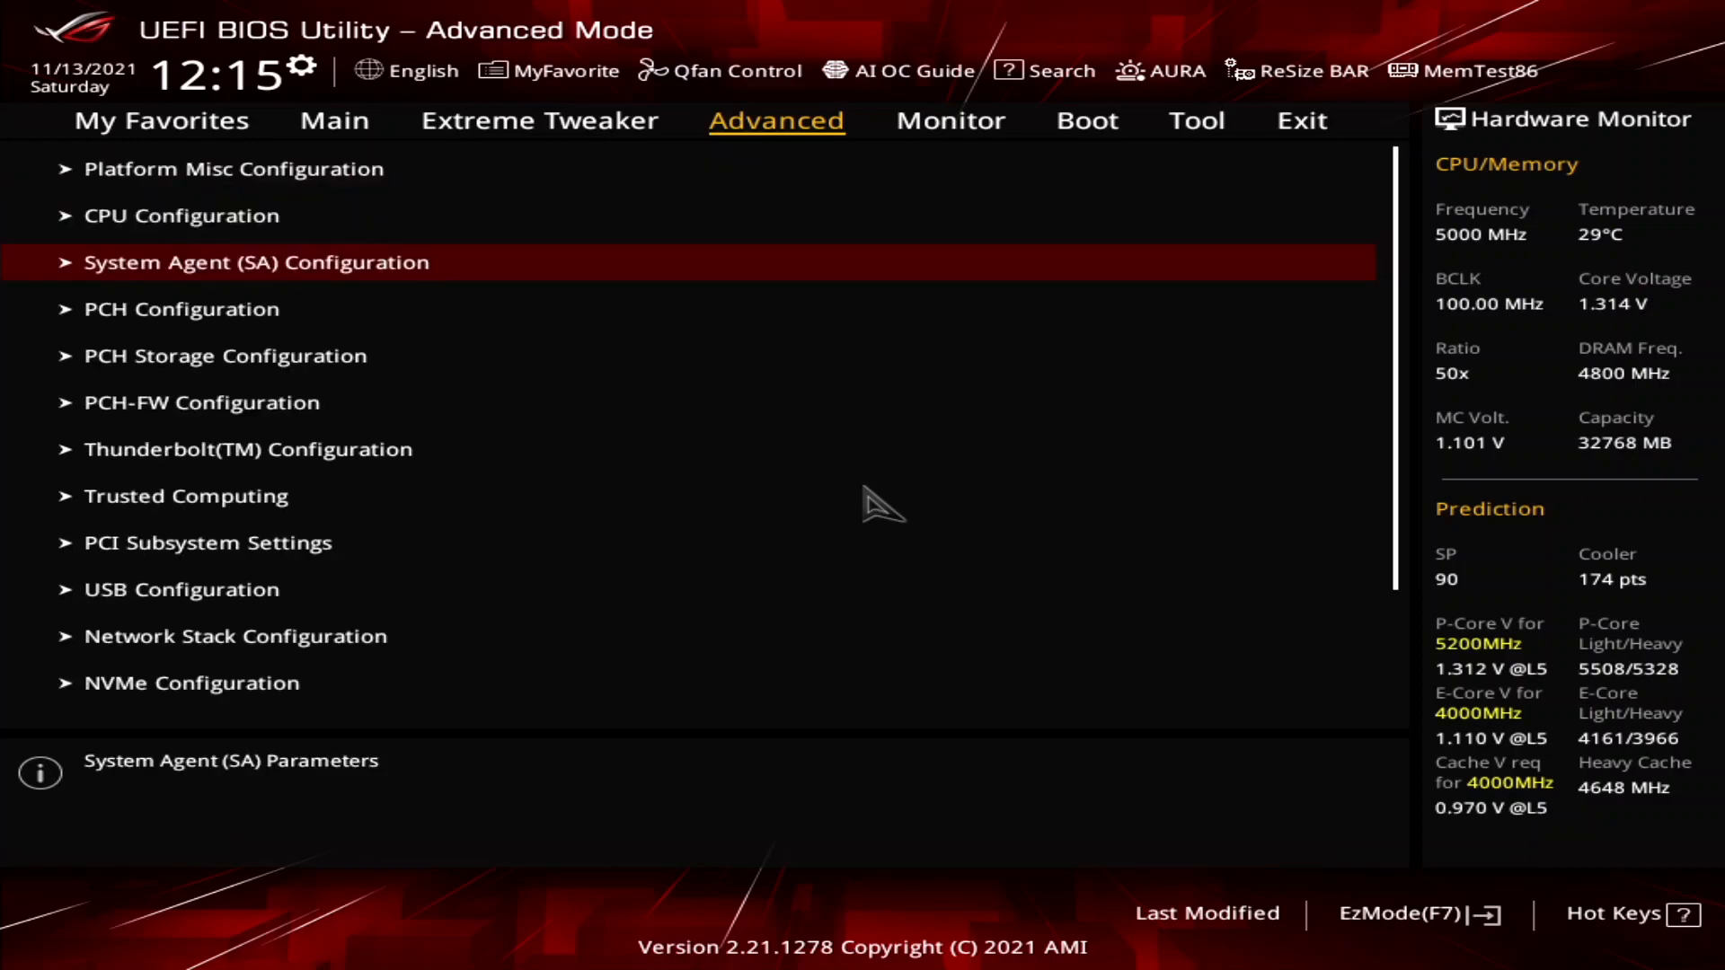
left_click(255, 263)
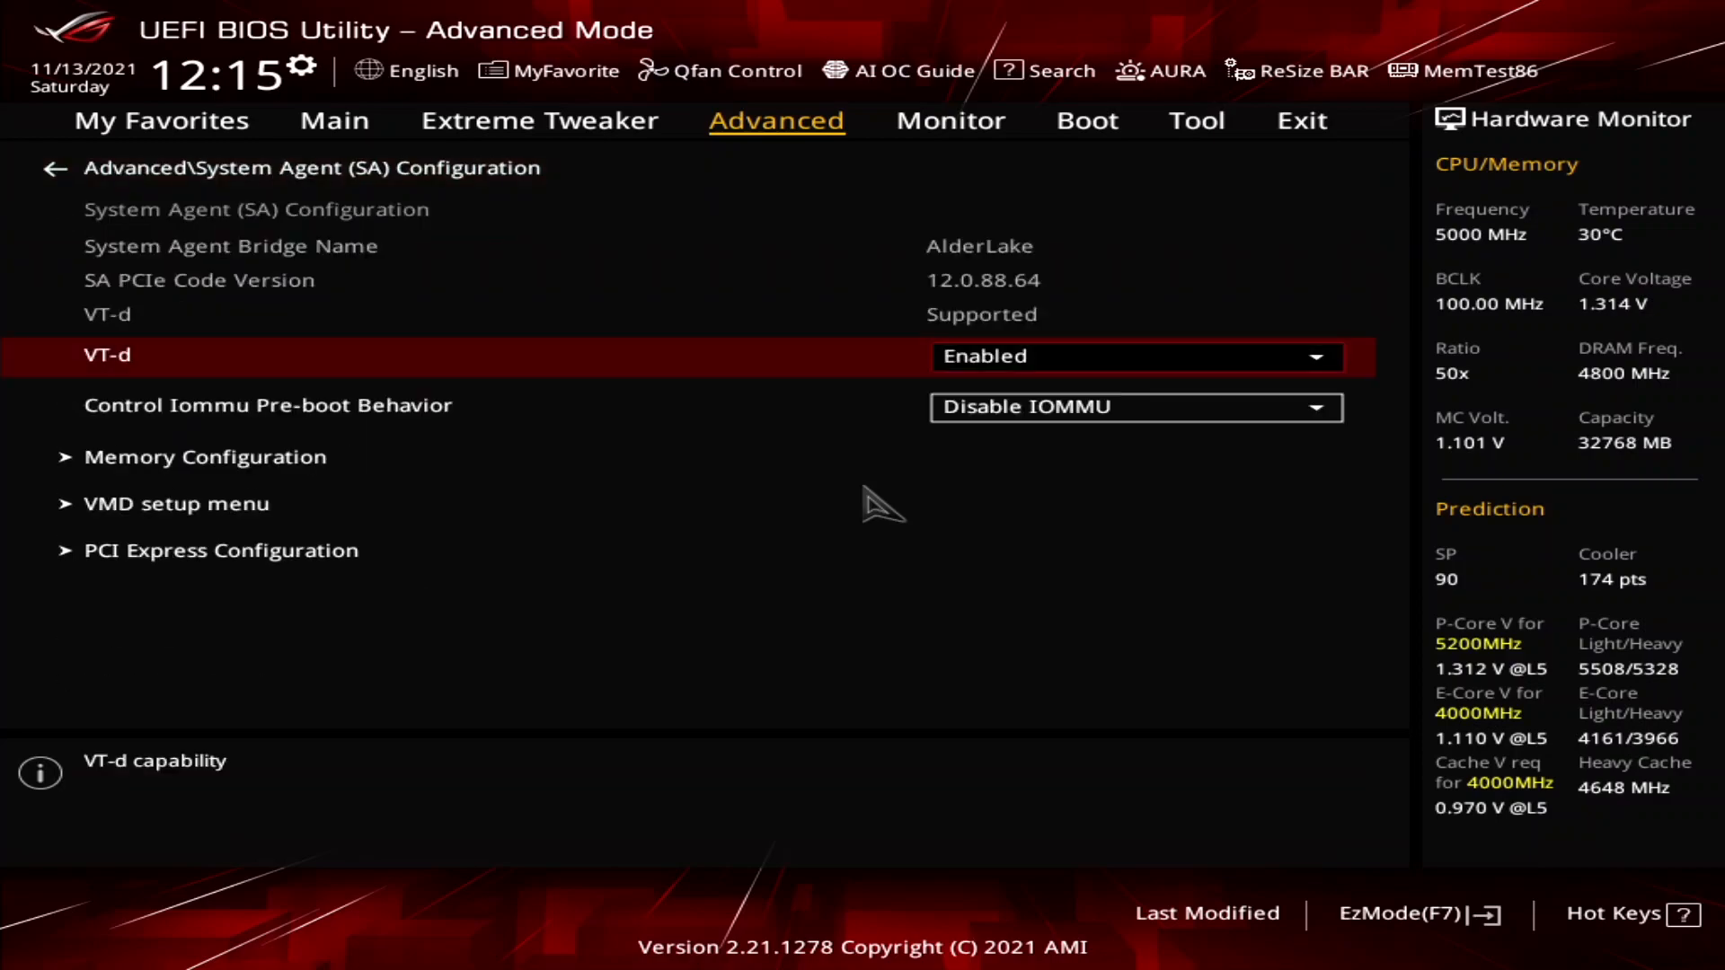
mouse_move(176, 503)
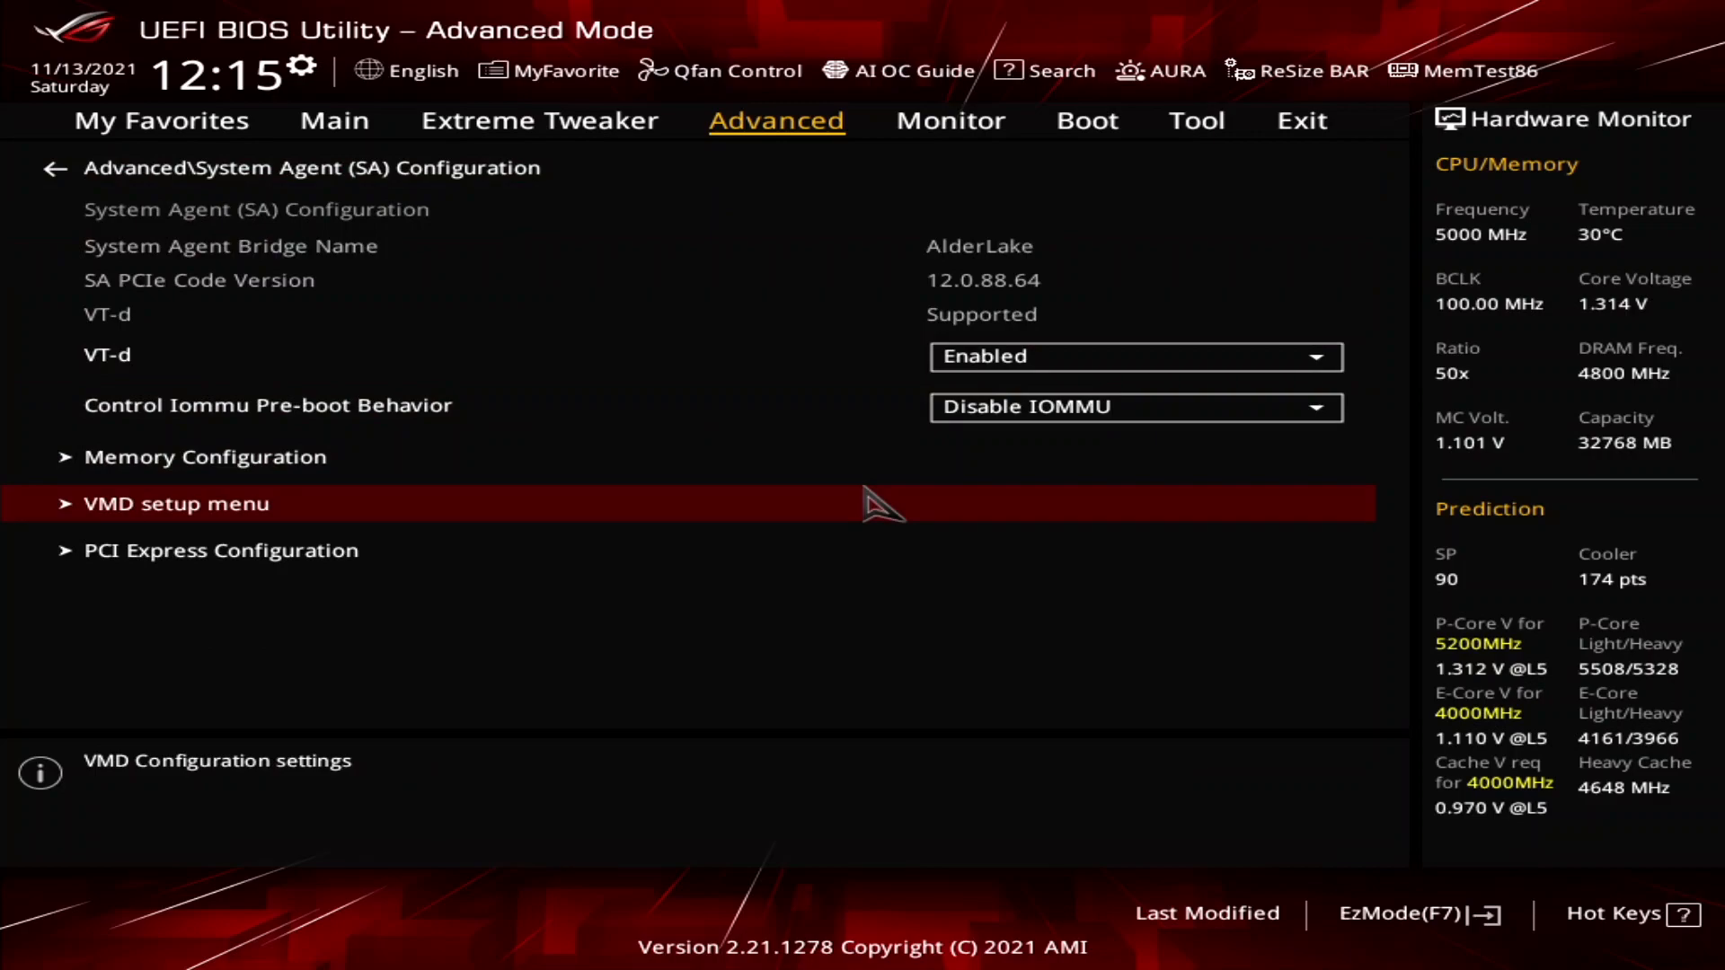
left_click(174, 503)
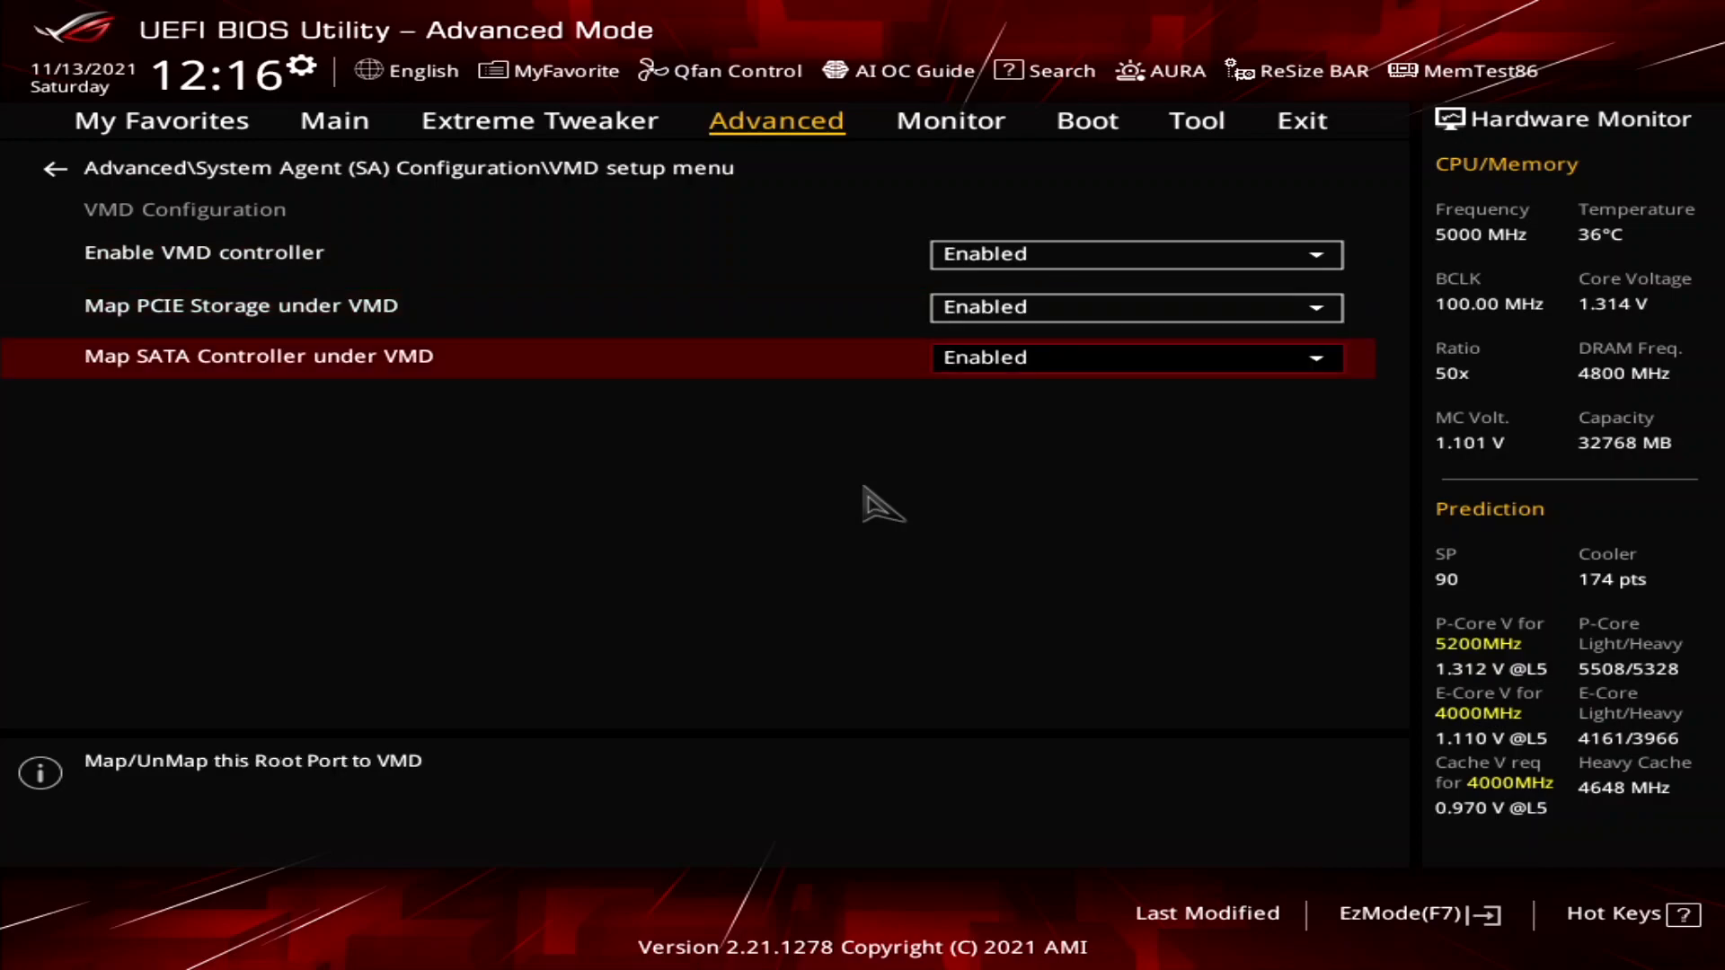
- Set Map SATA Controller under VMD to Disabled, accepting the data-loss warning
left_click(1136, 358)
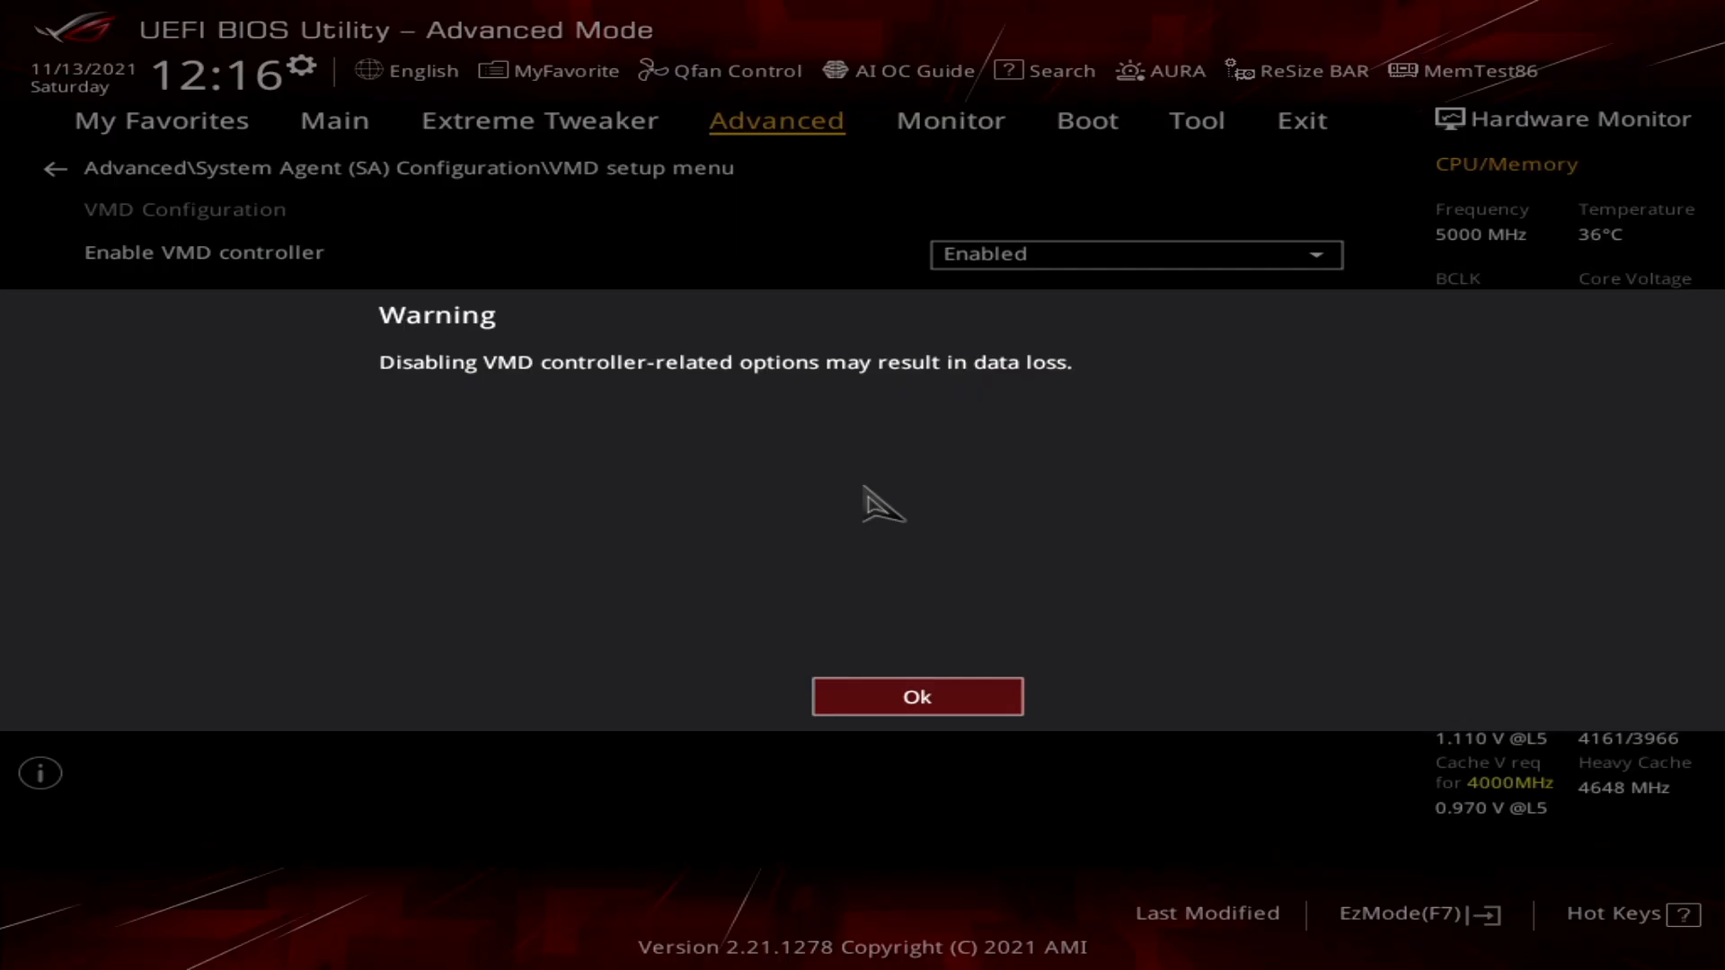
left_click(917, 697)
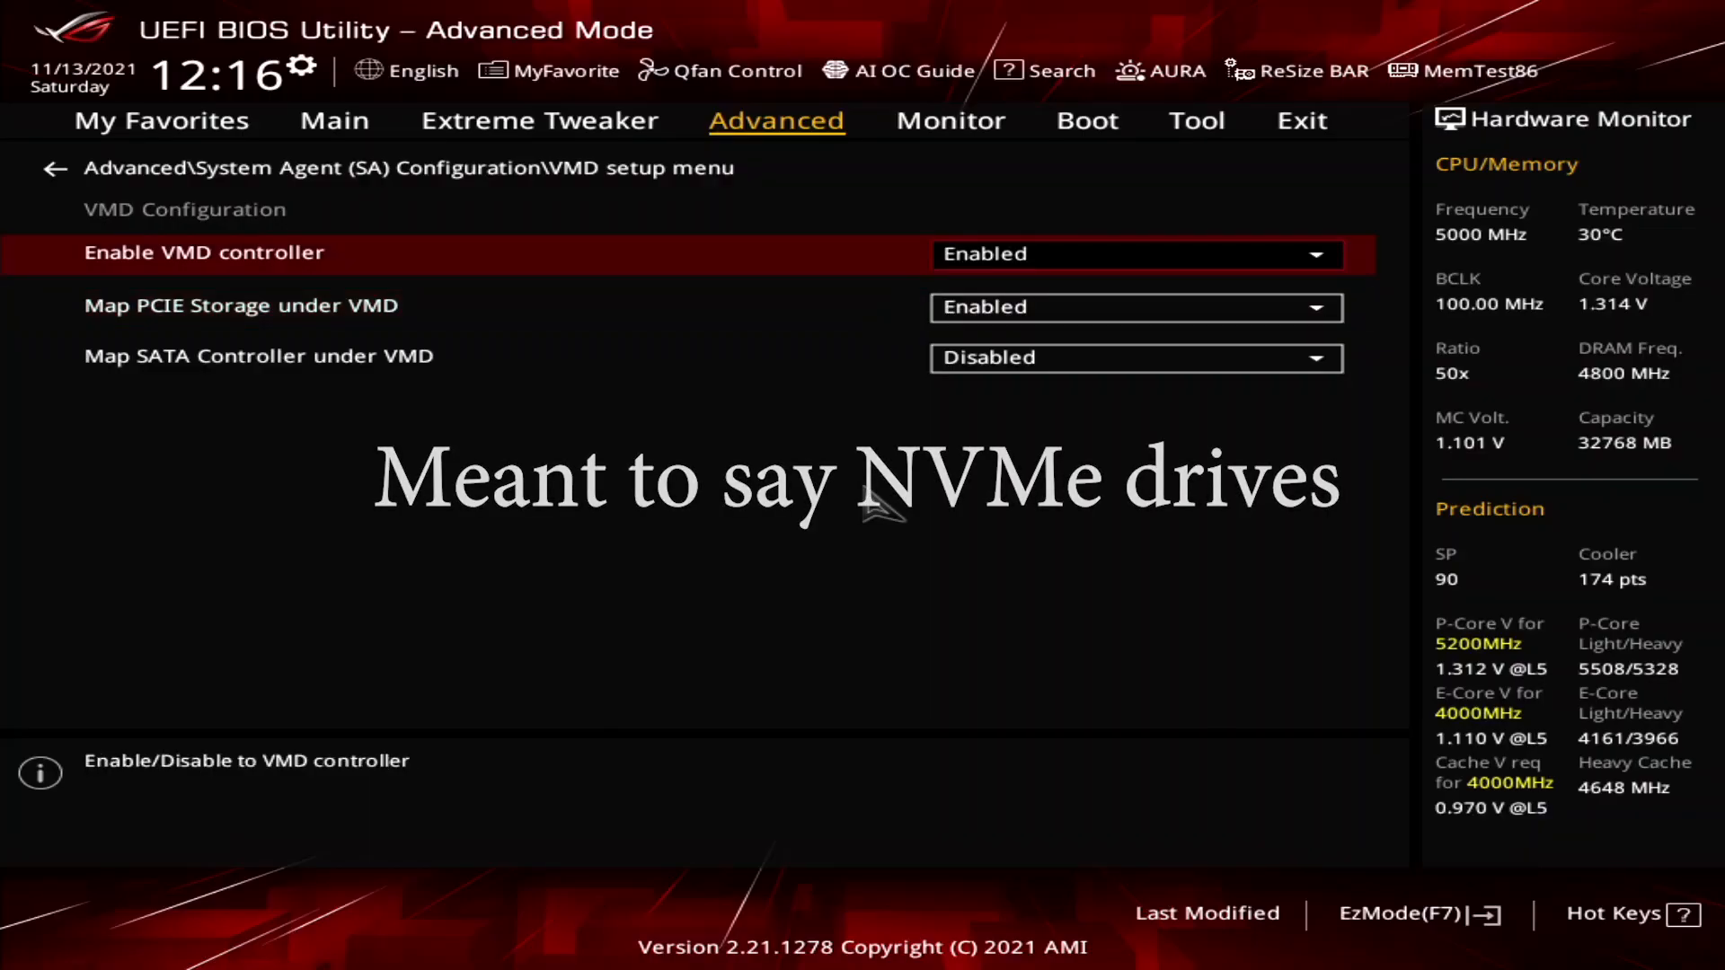
left_click(52, 169)
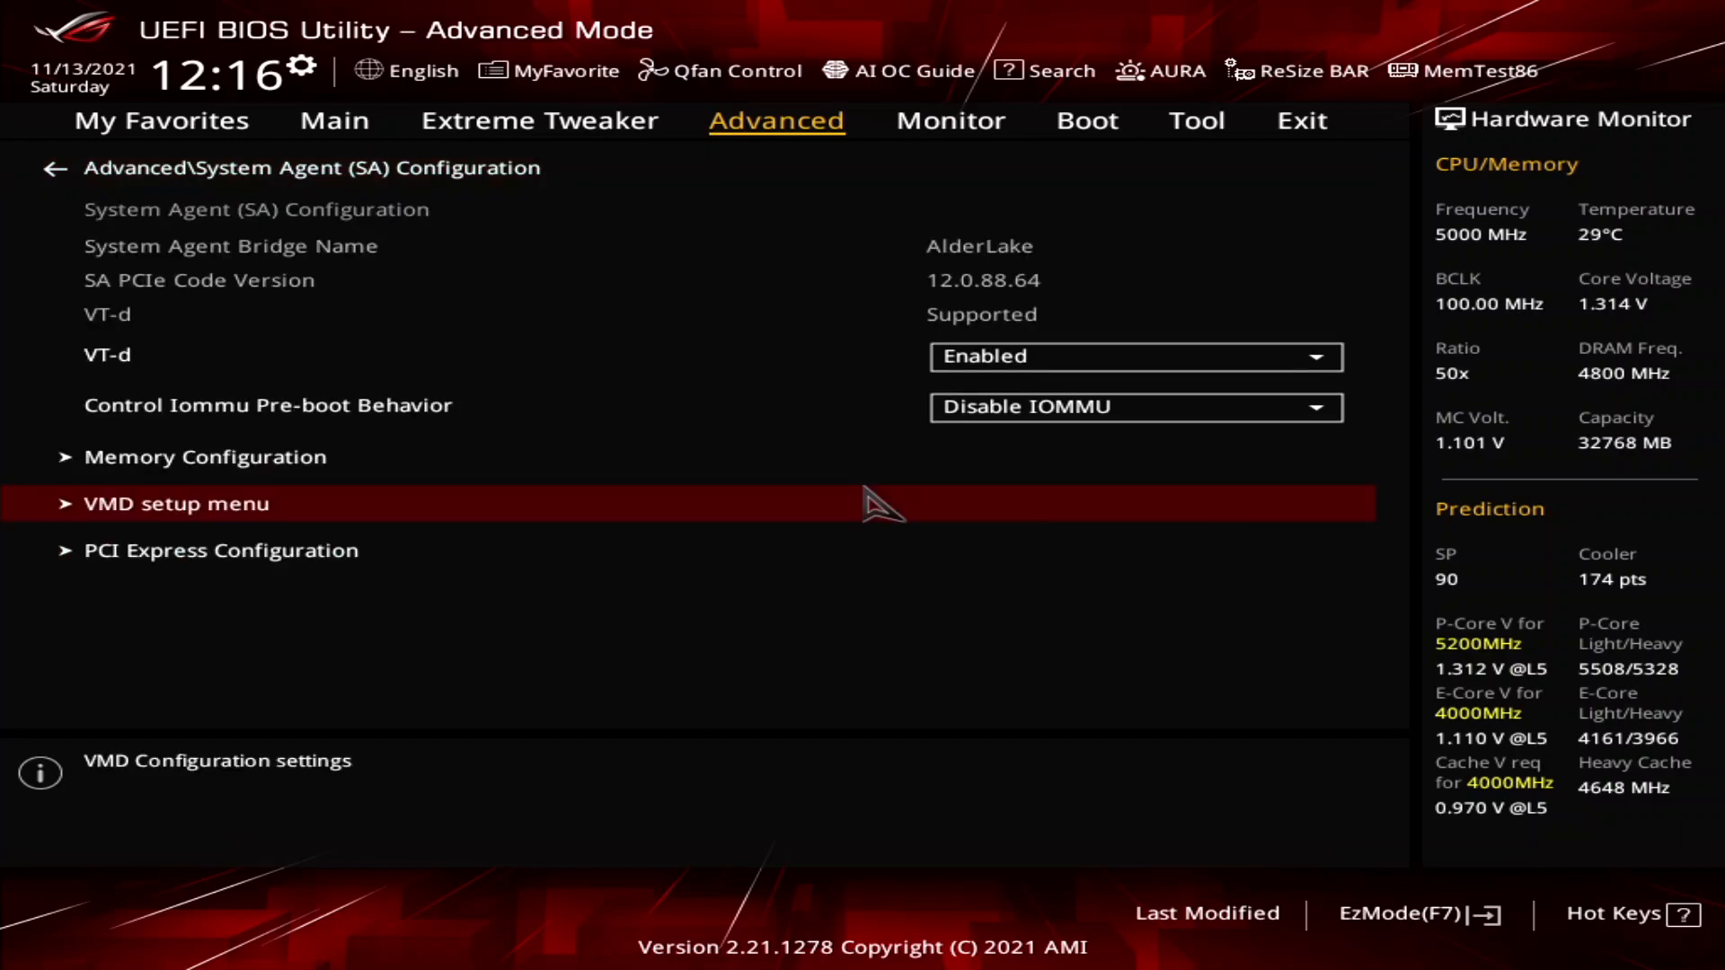
- Return to Advanced and open Intel(R) Rapid Storage Technology RAID management
left_click(52, 167)
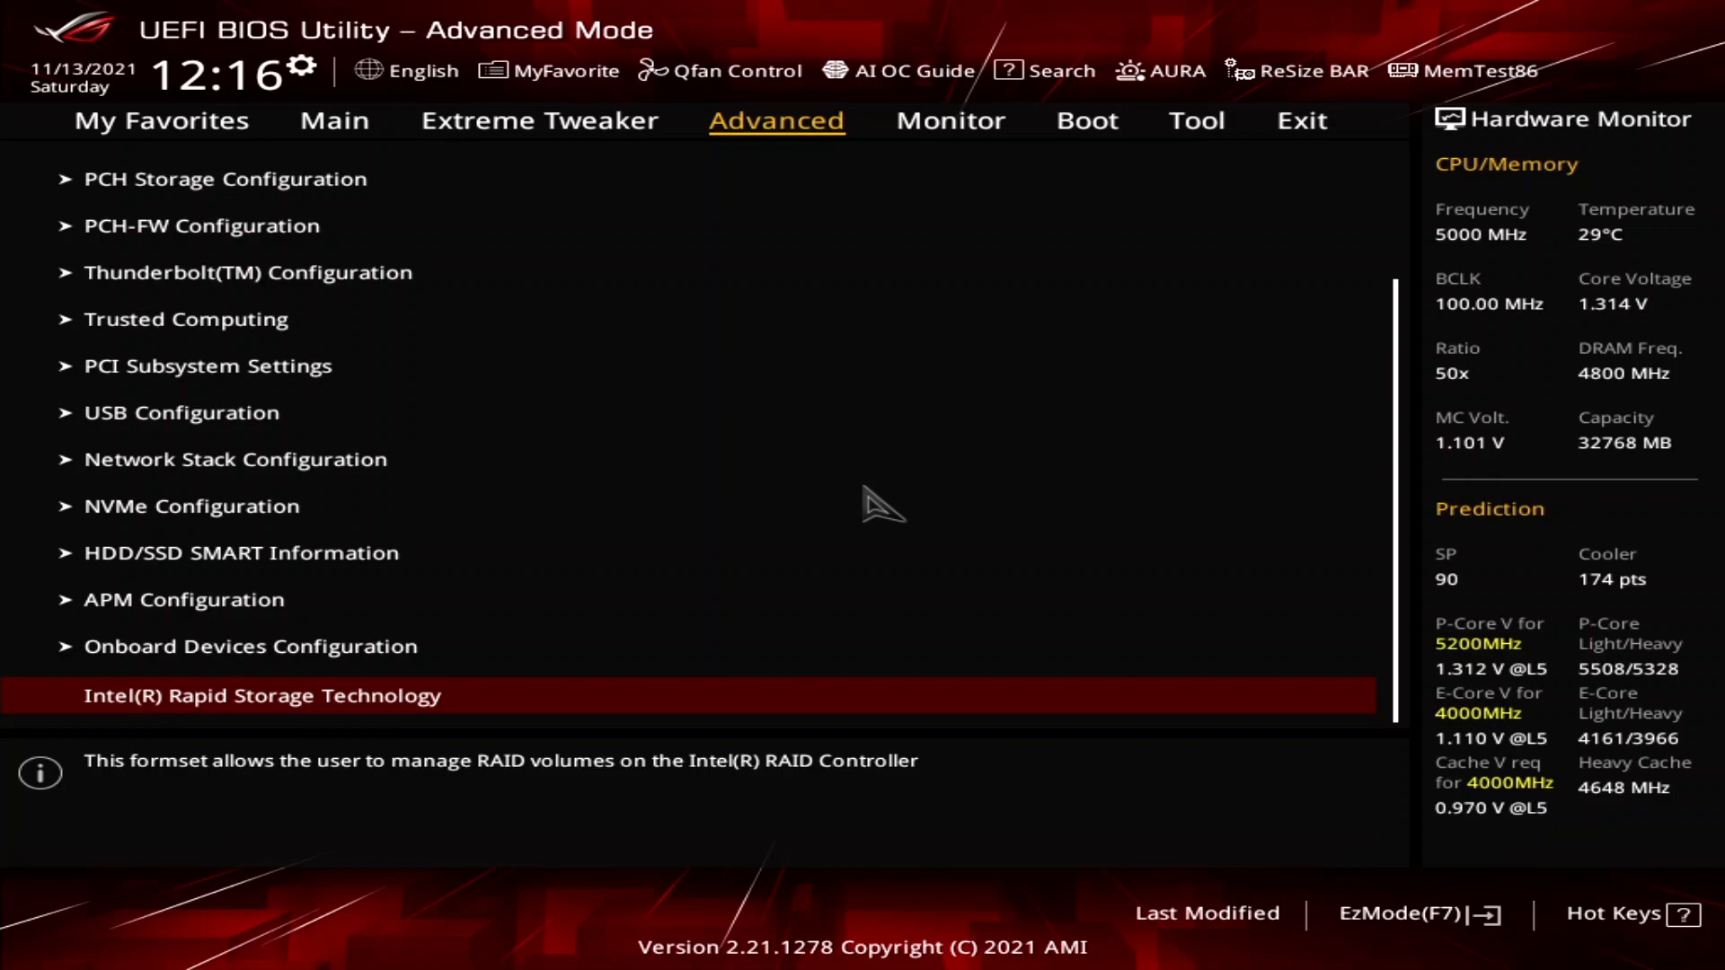
left_click(262, 695)
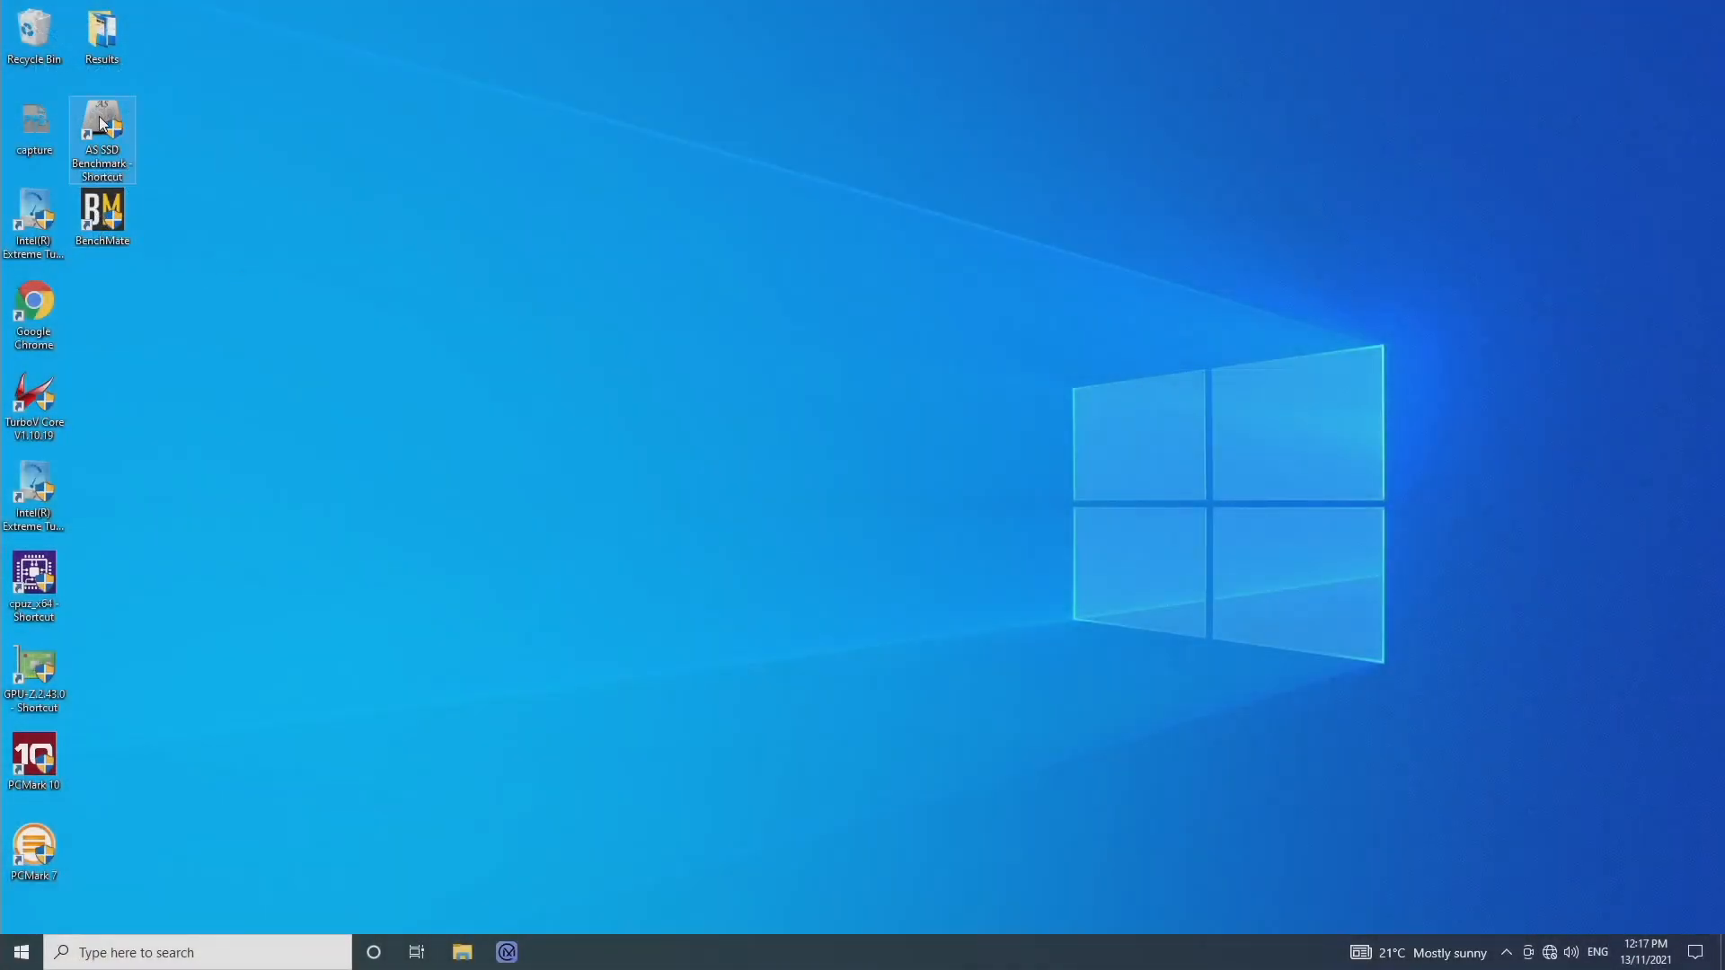
- Launch AS SSD Benchmark and start a full run on the Intel Raid 0 Volume
double_click(101, 139)
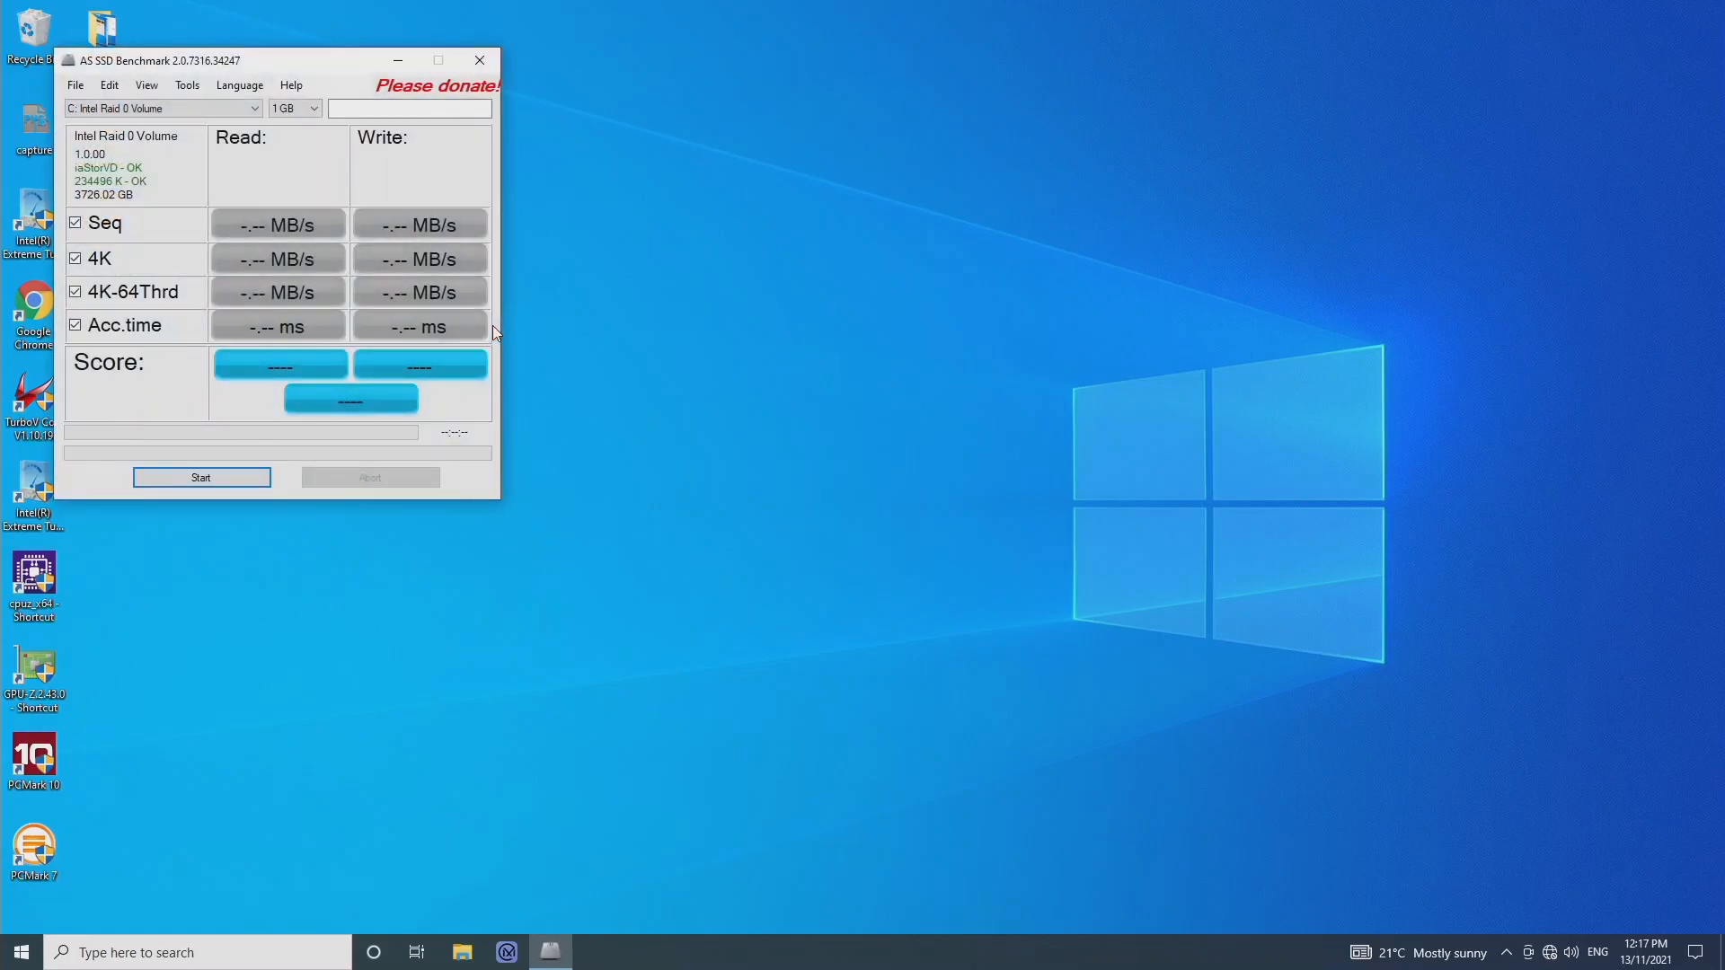
left_click(199, 478)
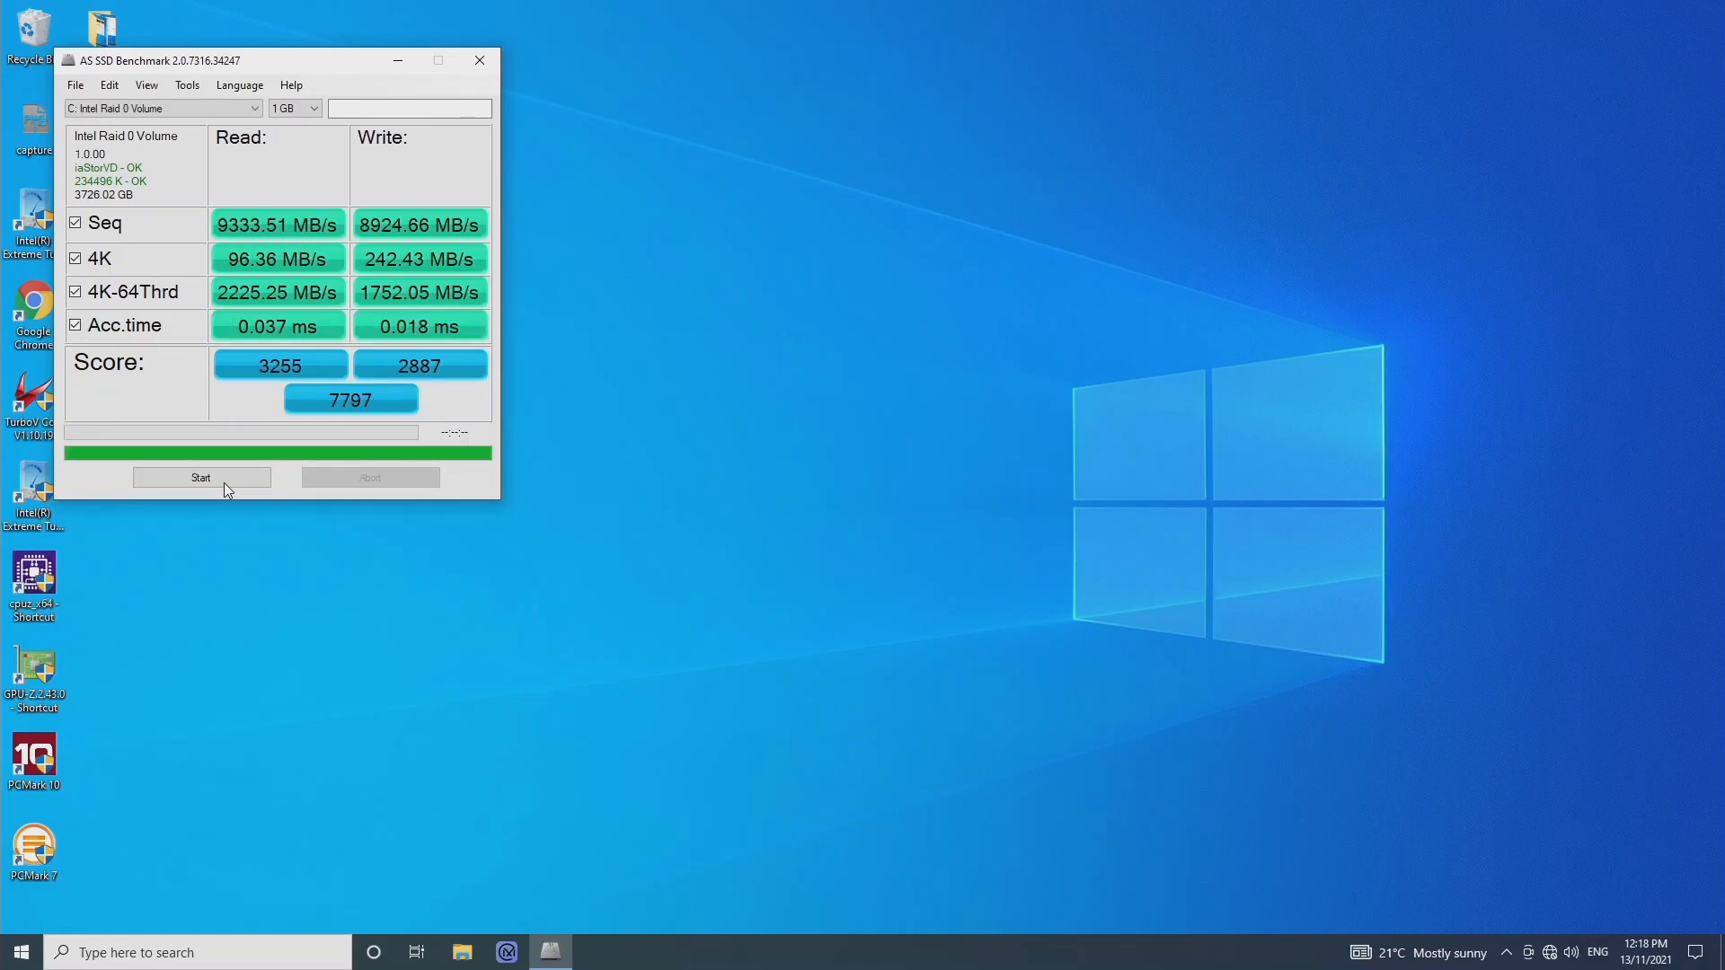
- Launch Intel Optane Memory and Storage Management via Start search 'intel' and select the first PCIe SSD
left_click(17, 953)
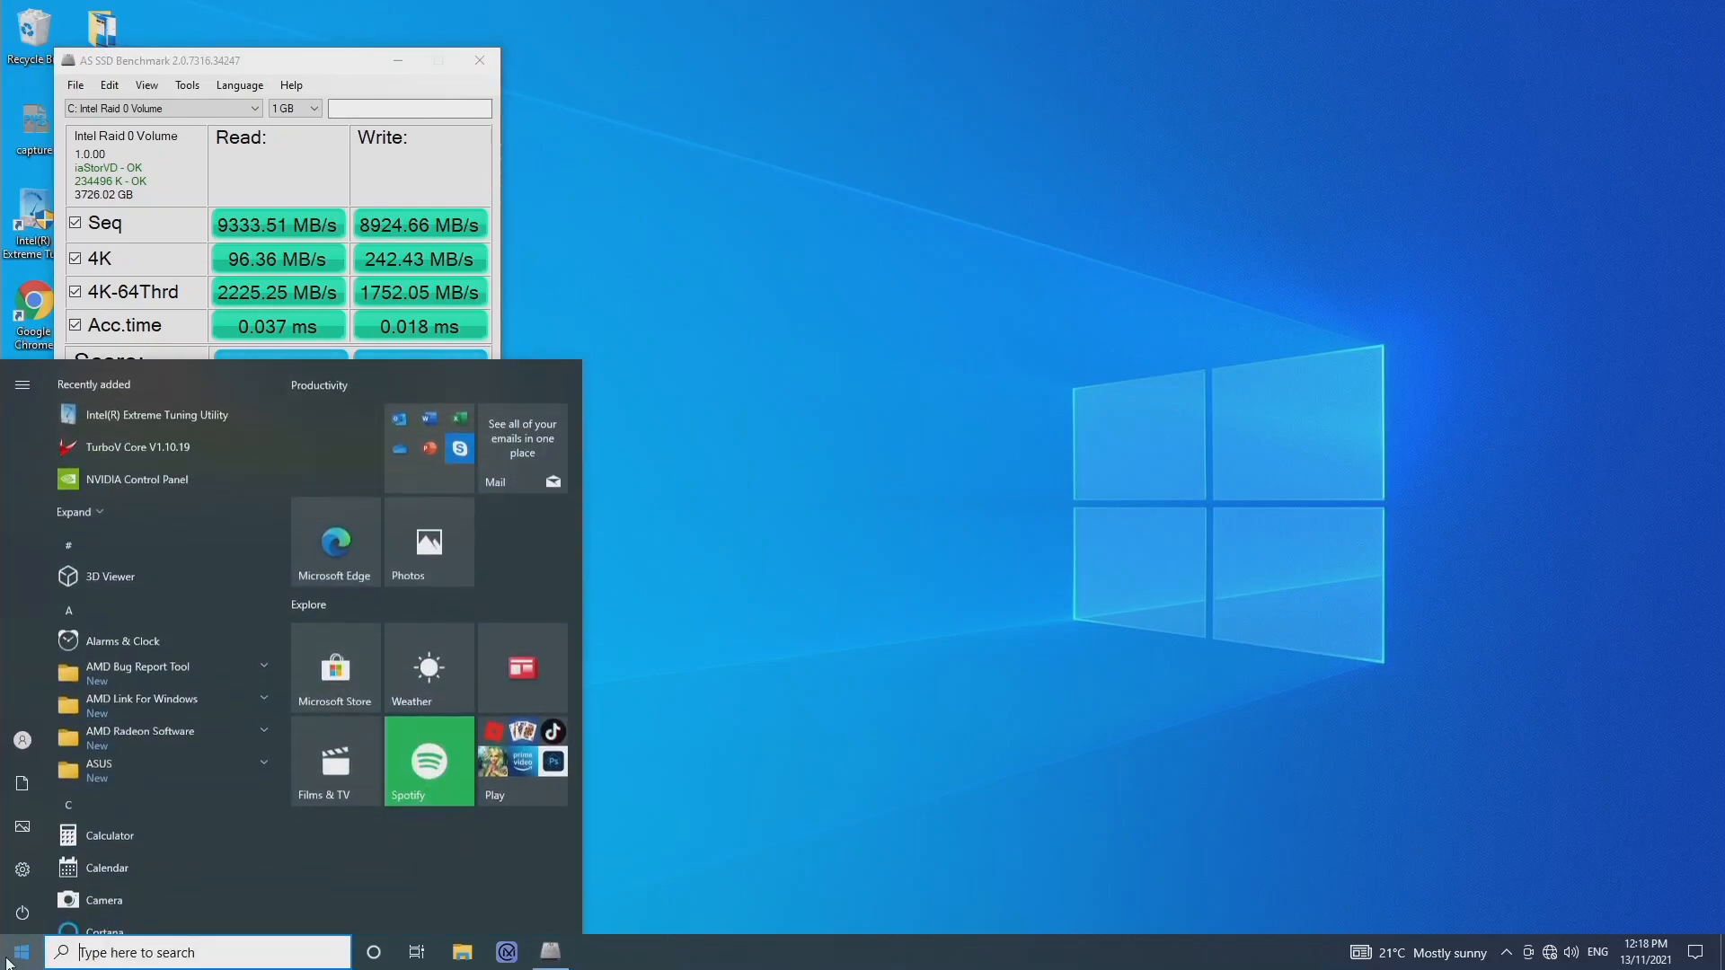
type("intel")
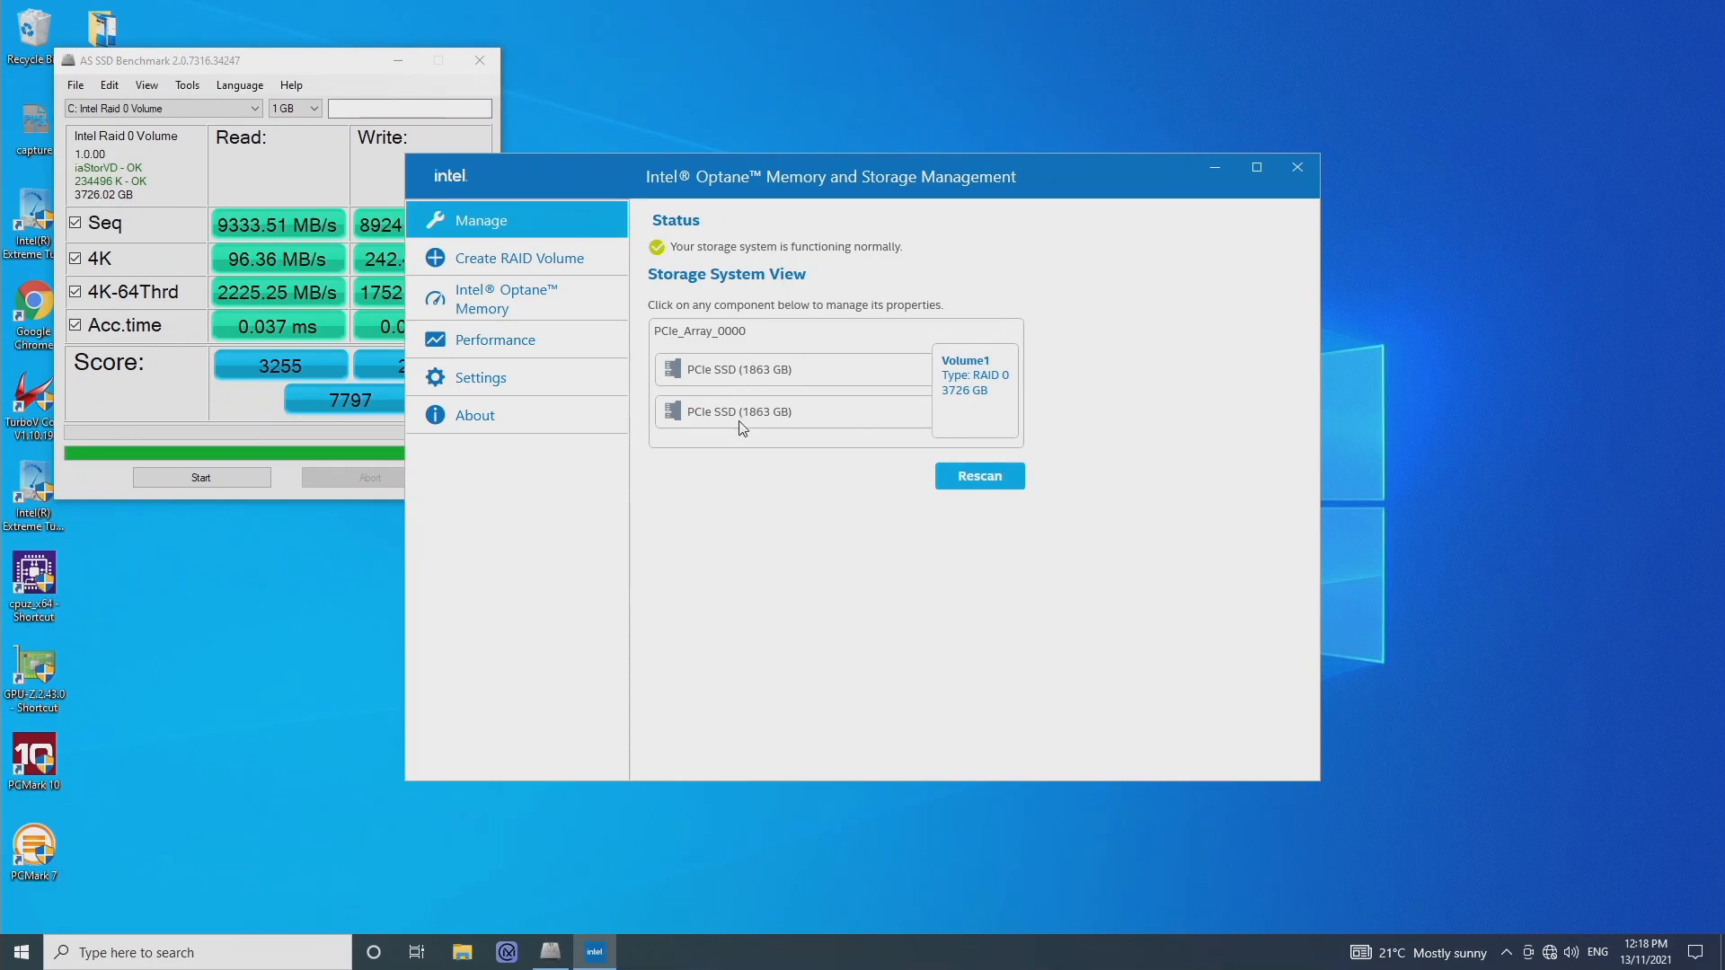
left_click(737, 368)
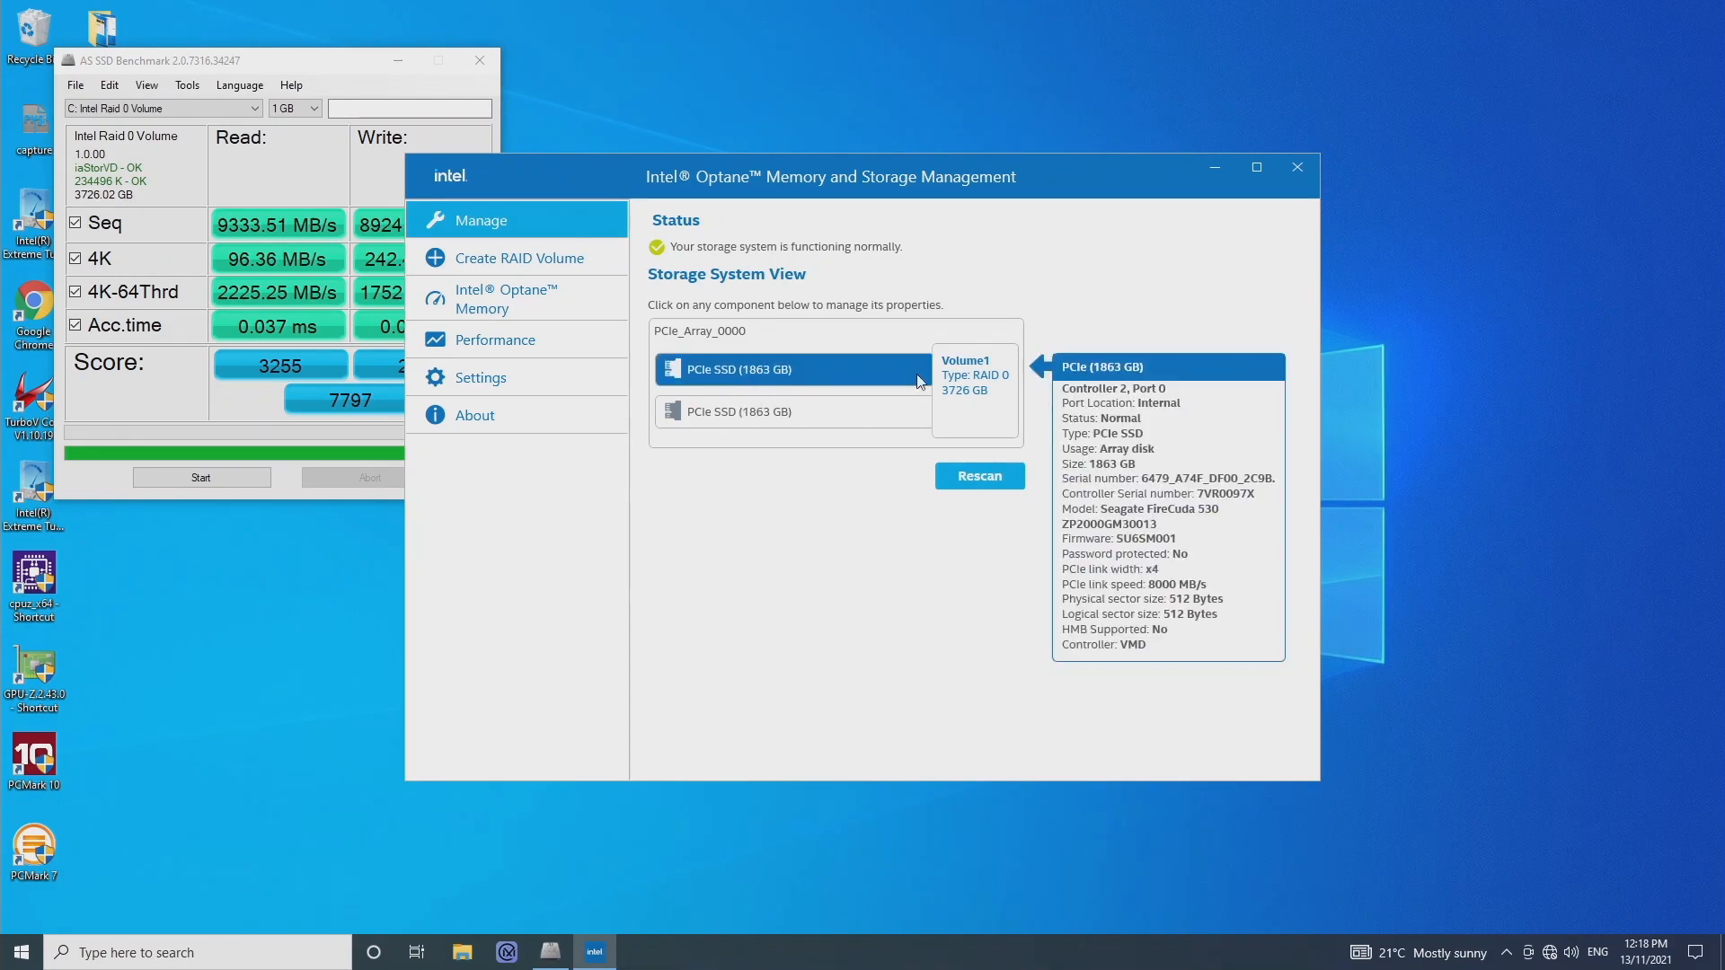
mouse_move(1131, 528)
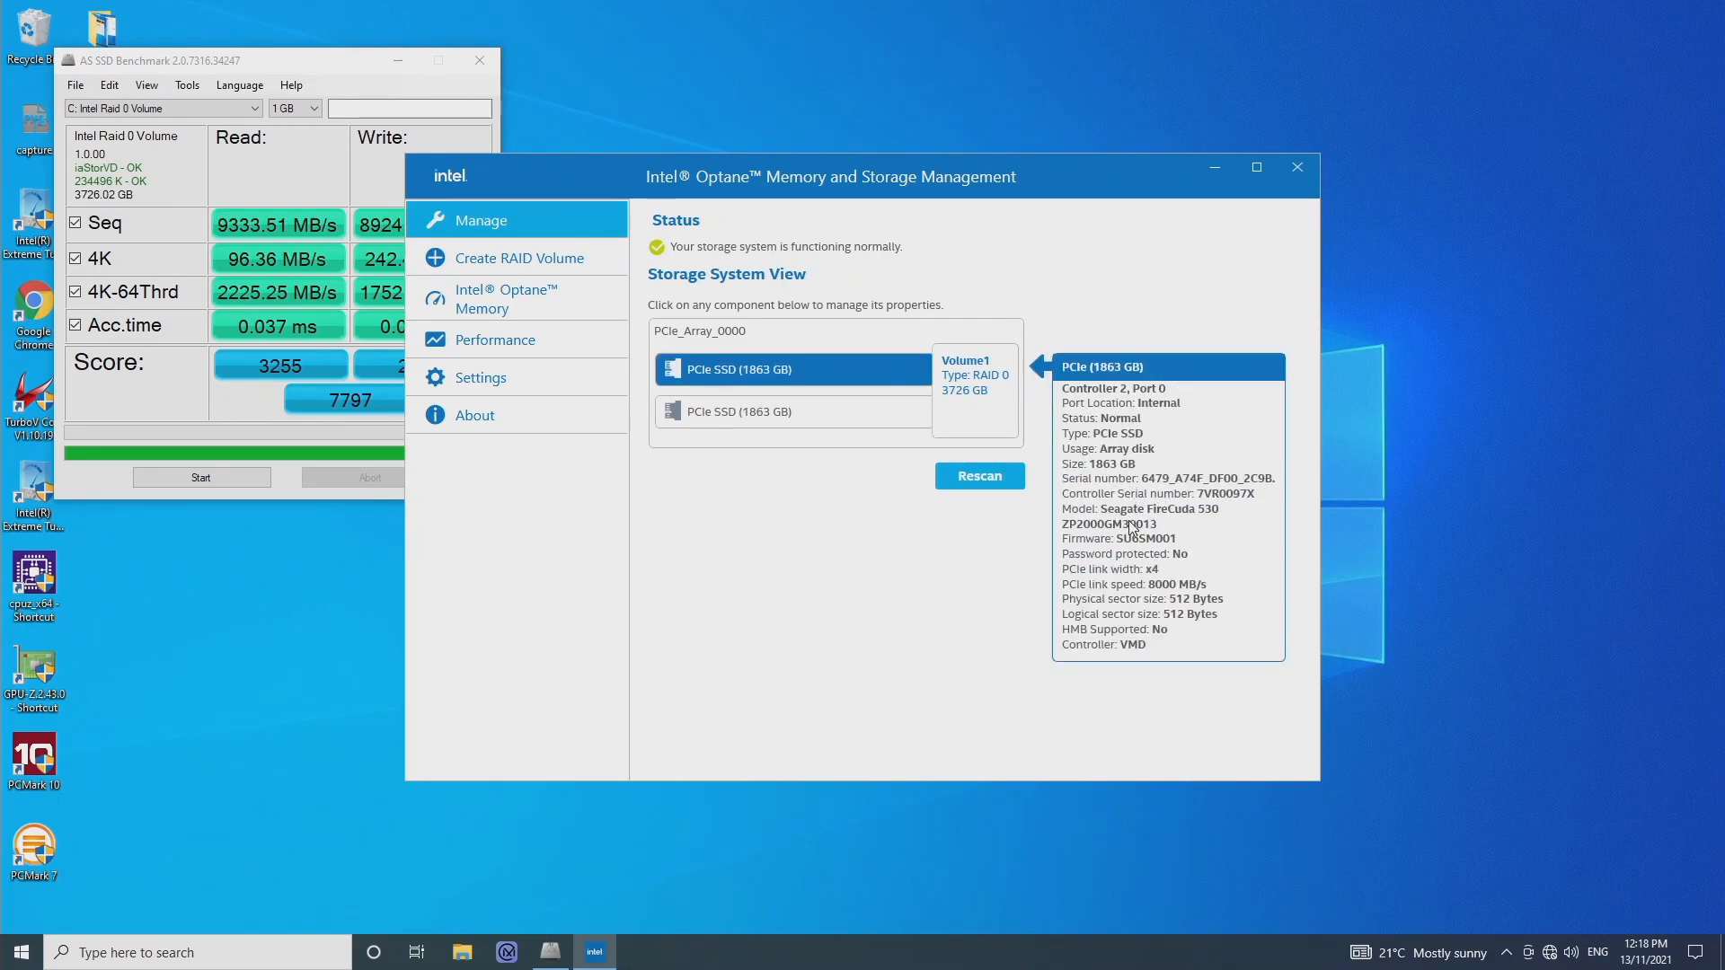